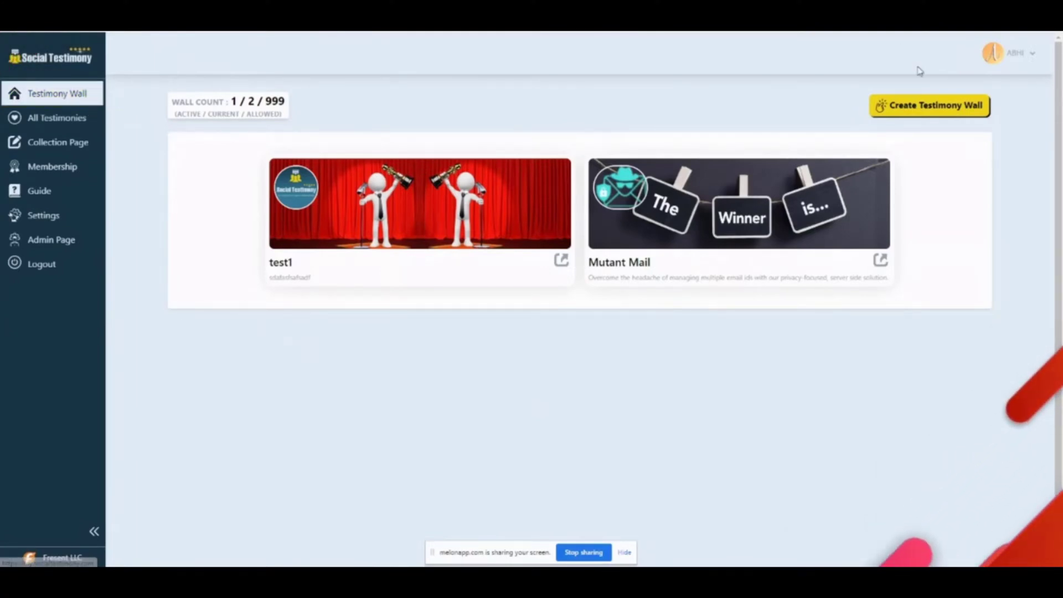
Start a new testimony wall named Fresent with the path fresent
click(929, 106)
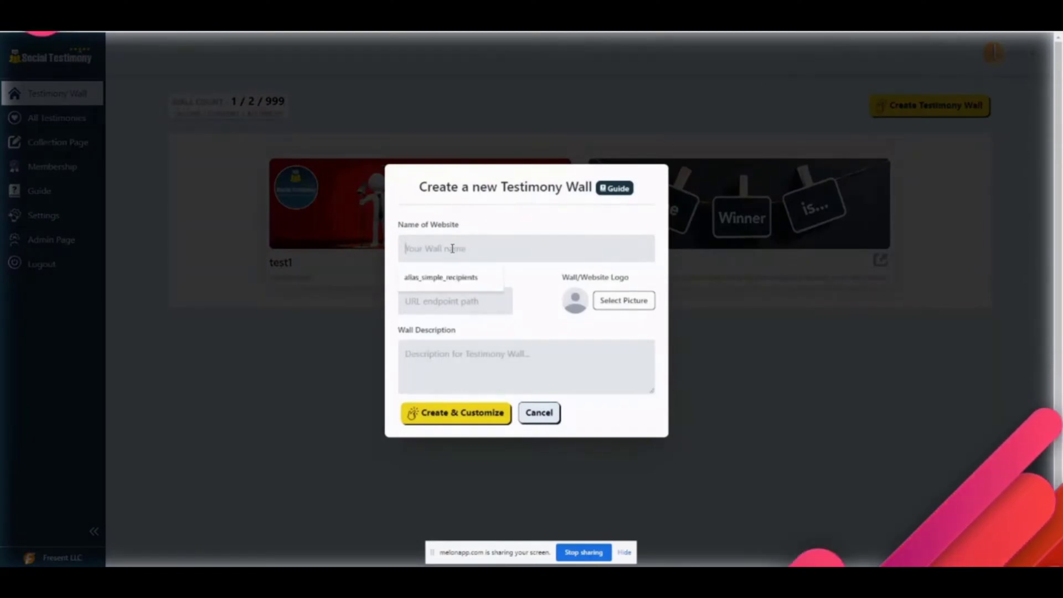
text(fresent)
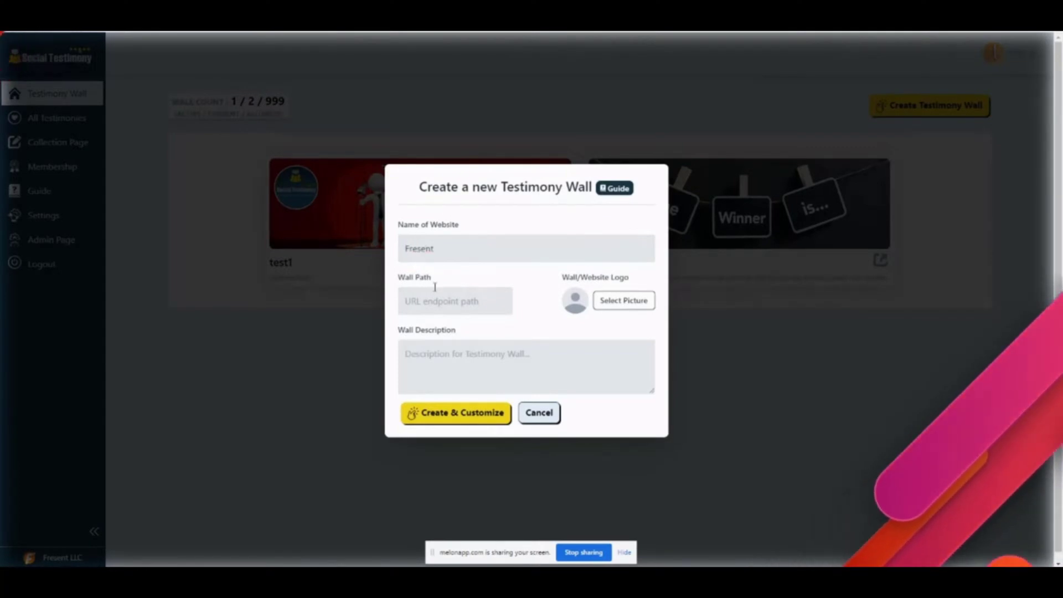
text(frepent)
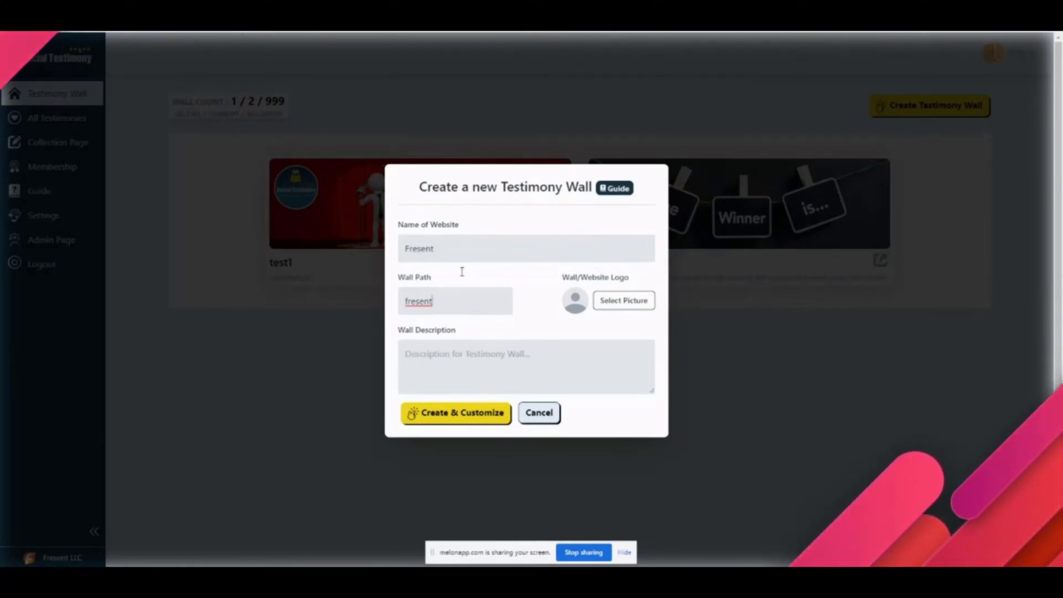
Add the Fresent logo and description 'Fresent is the company behind multiple saas product', then create the wall
click(622, 300)
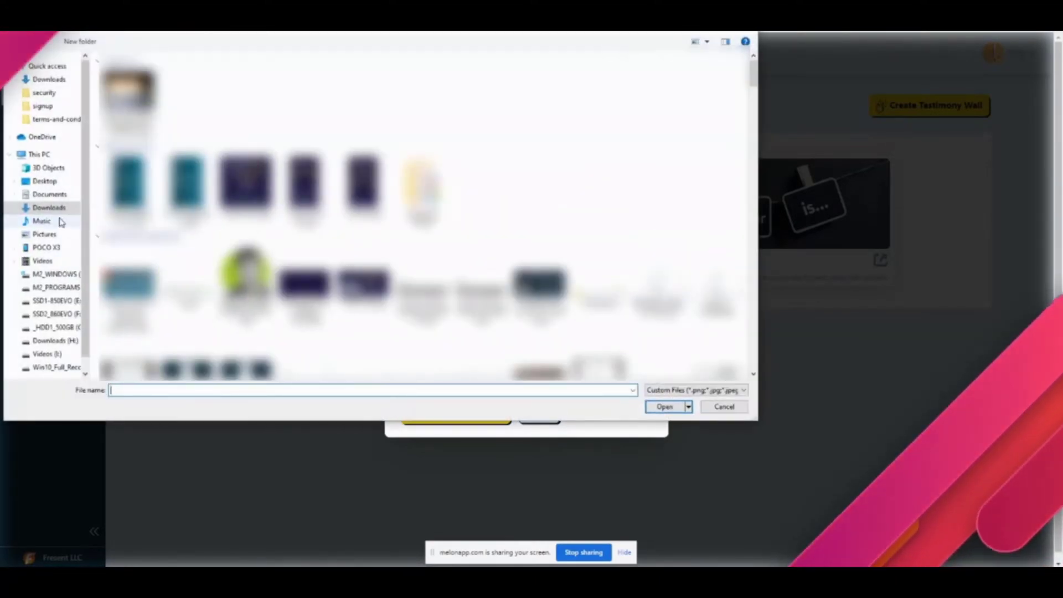
click(45, 181)
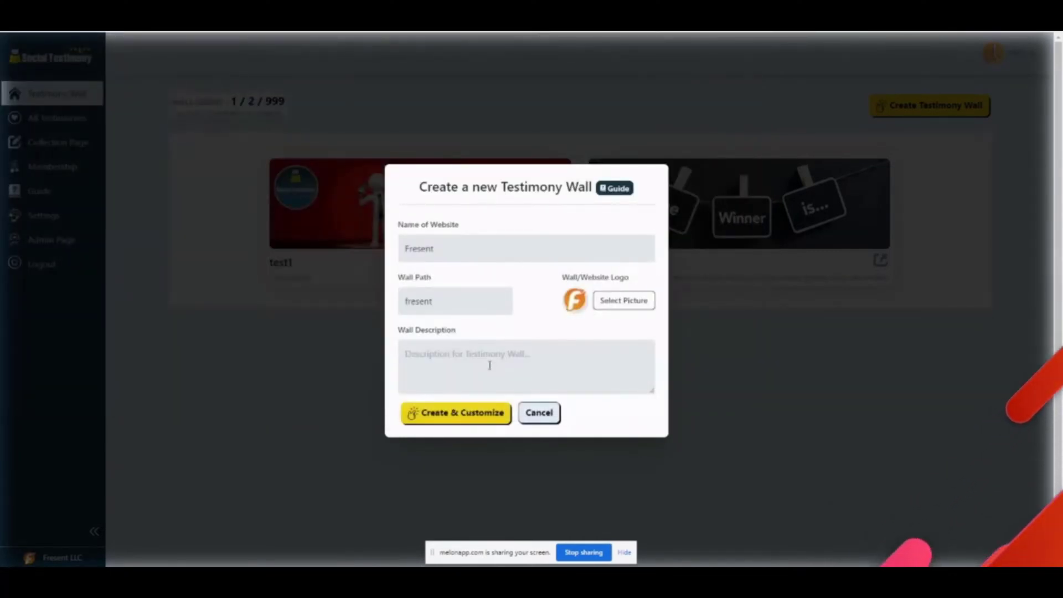
text(Fresent is the company behind multiple saas product.)
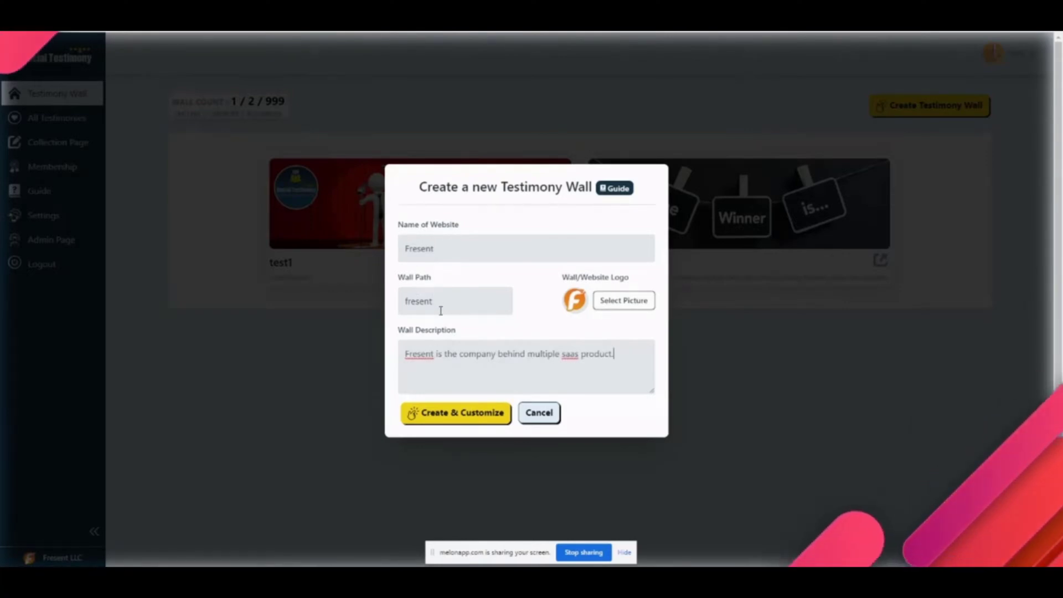
click(455, 413)
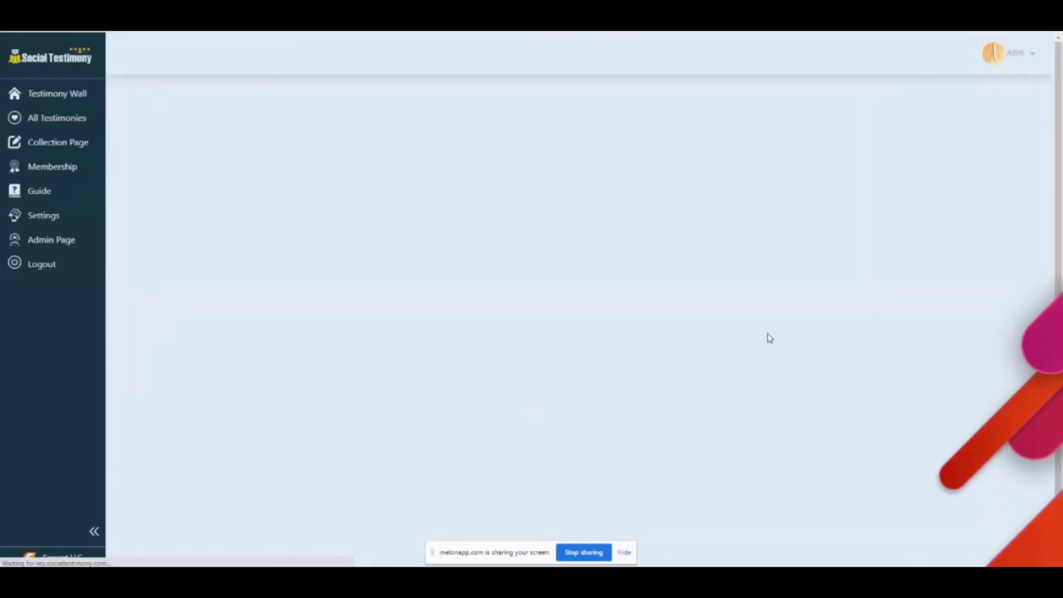
Open the new Fresent wall page, which shows 'No Testimonials found!'
click(57, 93)
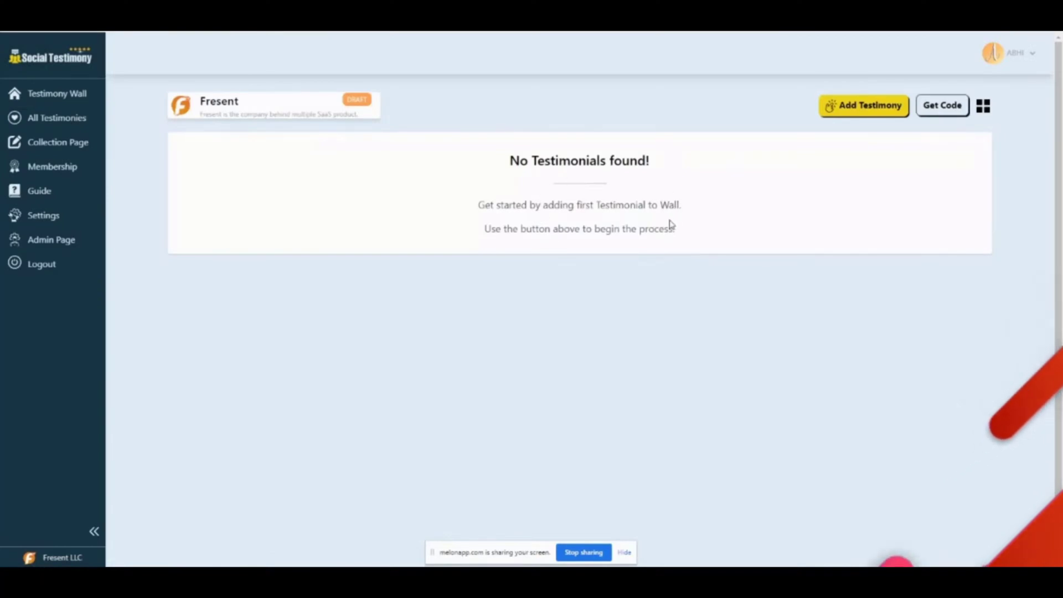
mouse_move(719, 175)
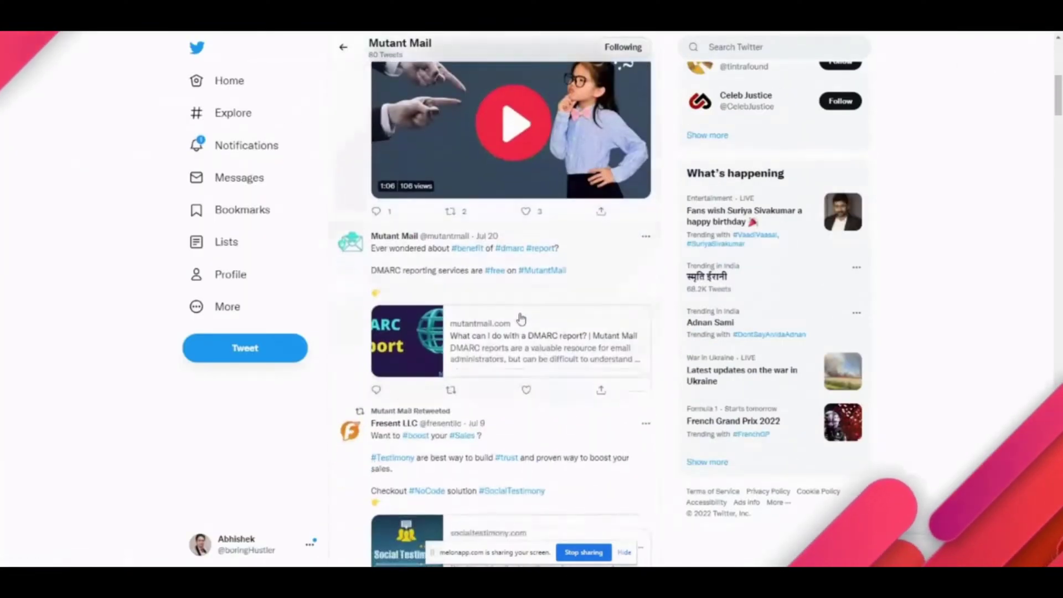
Scroll the Mutant Mail profile down to the June 30 webinar tweet
scroll(down, 3)
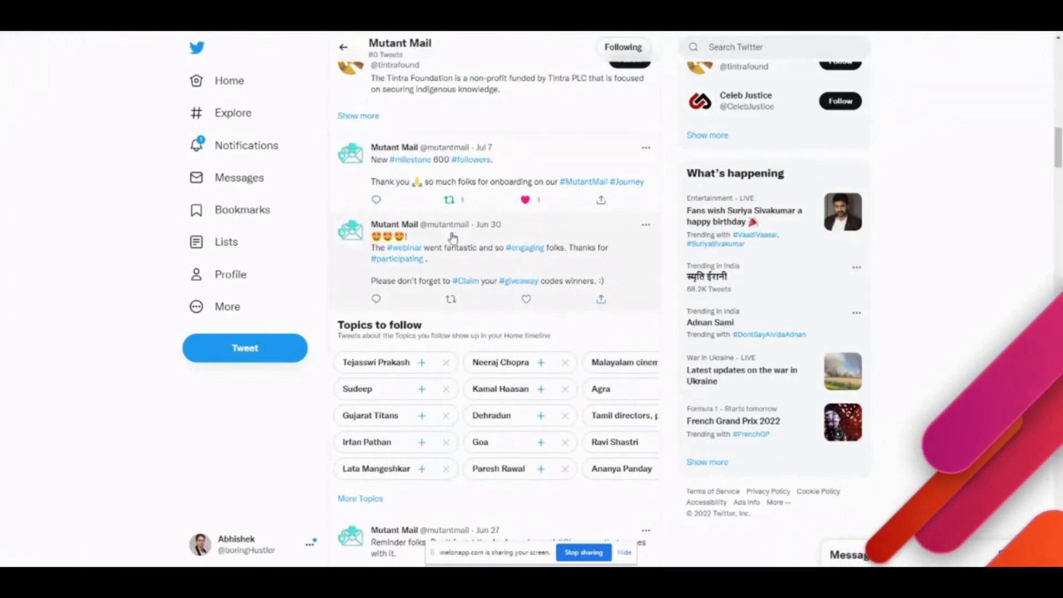
mouse_move(566, 256)
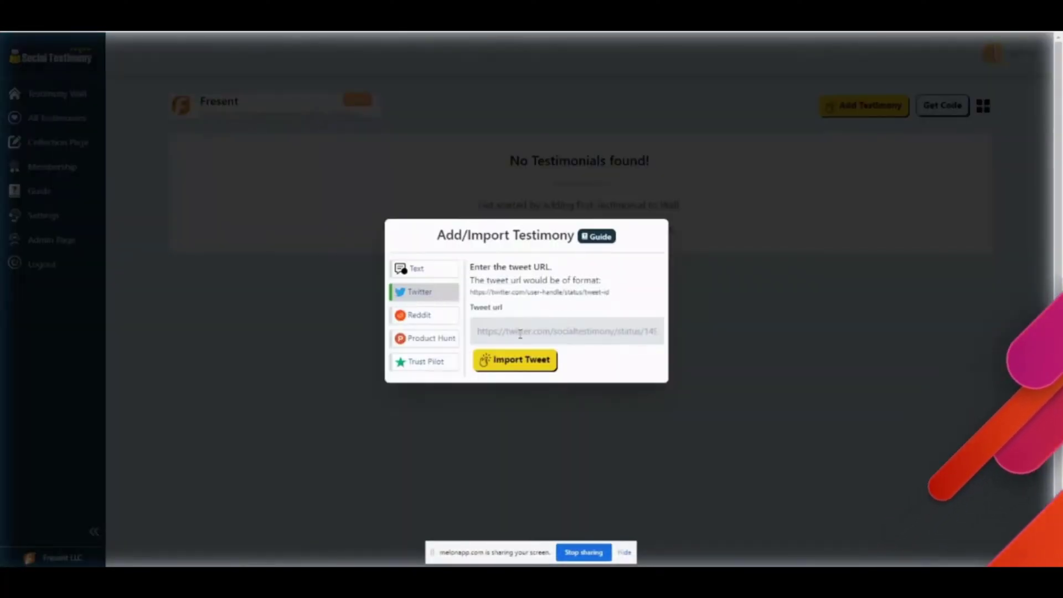
Import the Mutant Mail webinar tweet and expand its card to show the full text
click(514, 359)
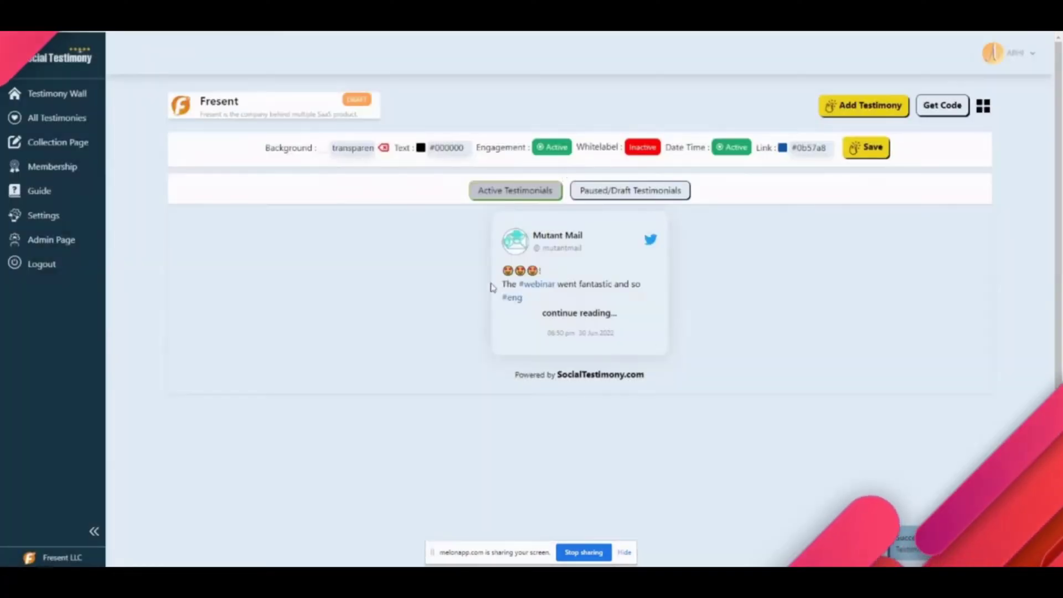
click(579, 312)
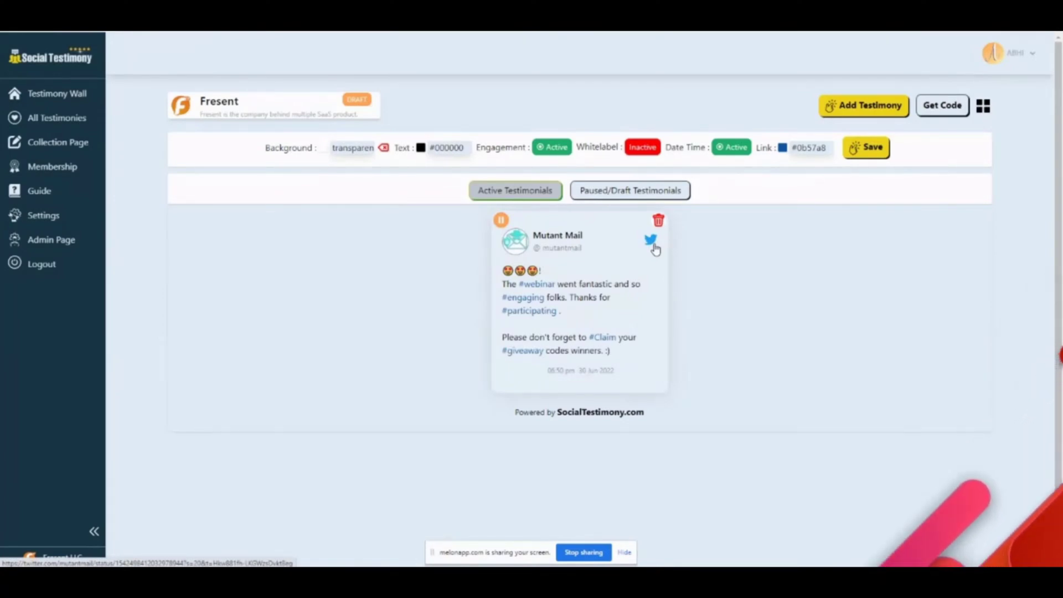
click(869, 106)
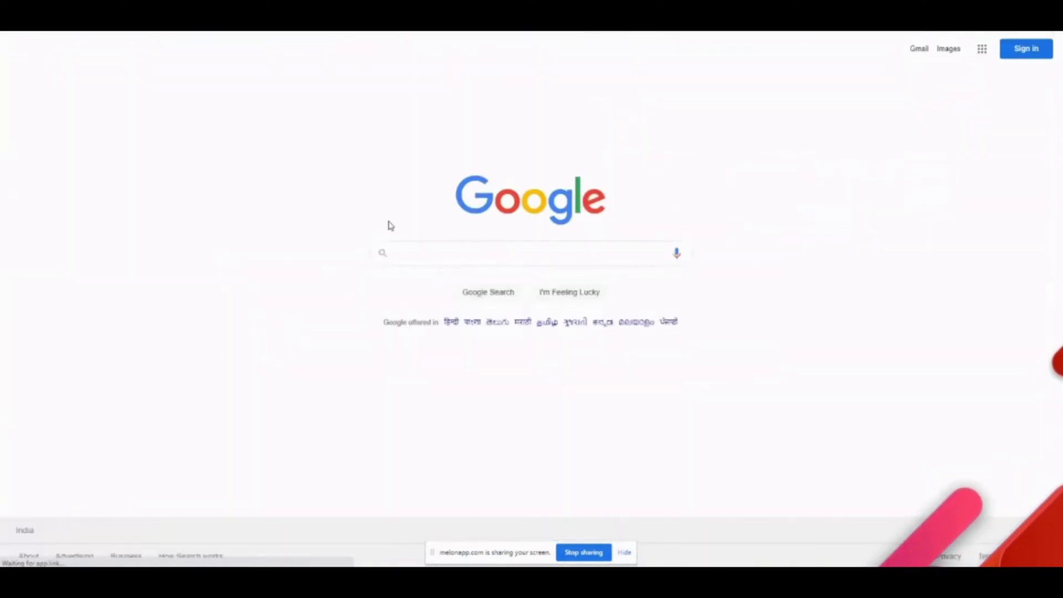
Import Mutant Mail's Trustpilot reviews from their review URL and close the dialog
text(t)
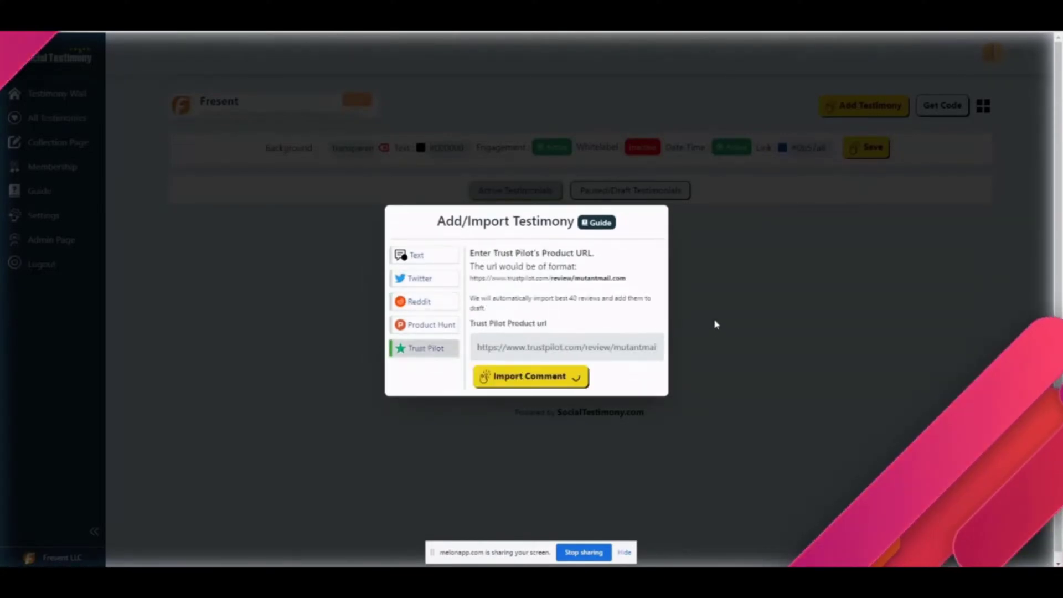
click(530, 376)
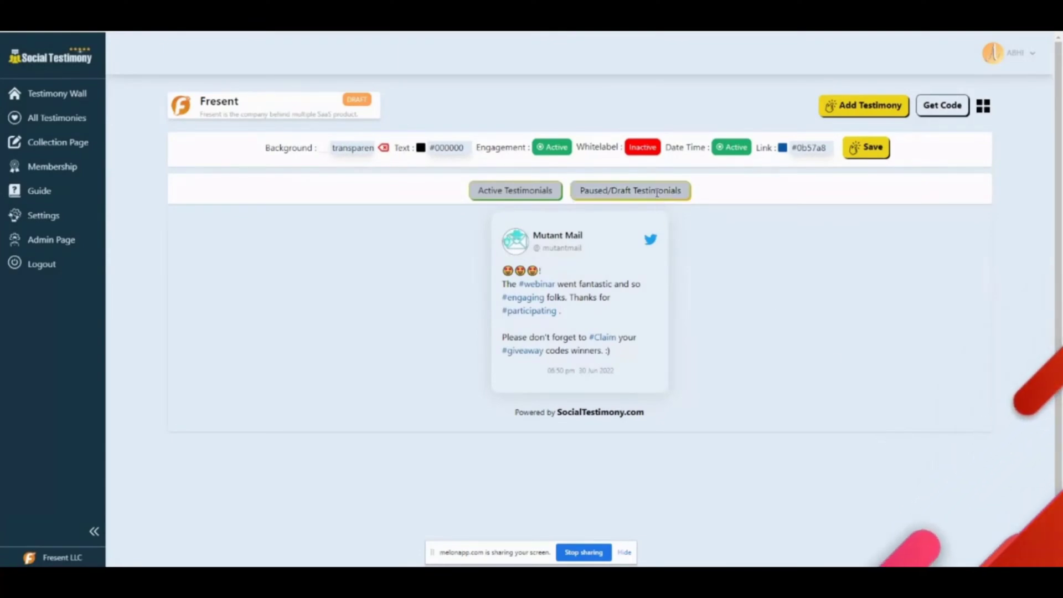
Open the Paused/Draft Testimonials list and refresh the imported reviews
click(628, 191)
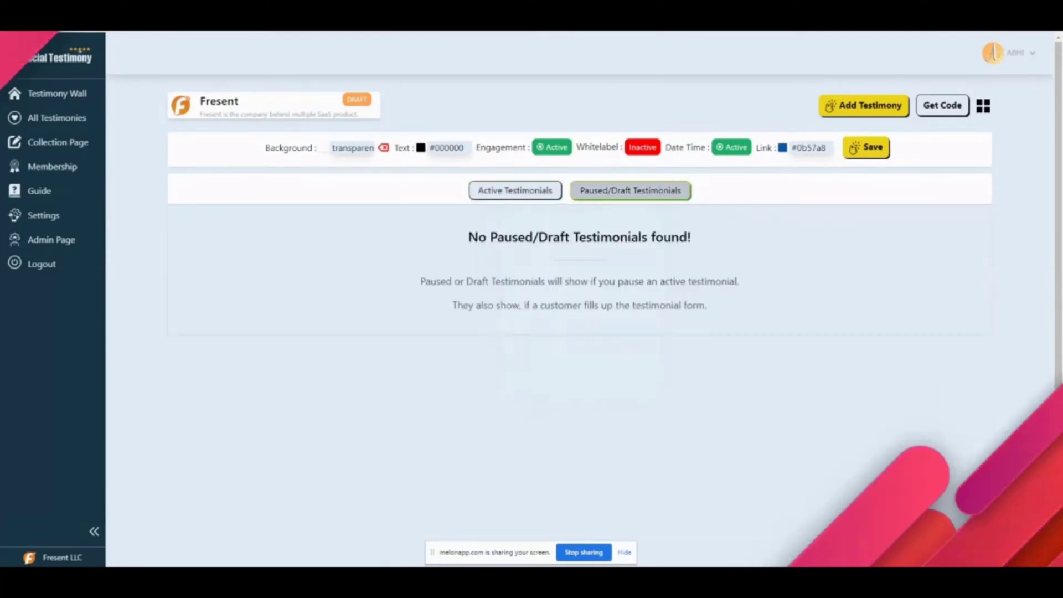
click(514, 190)
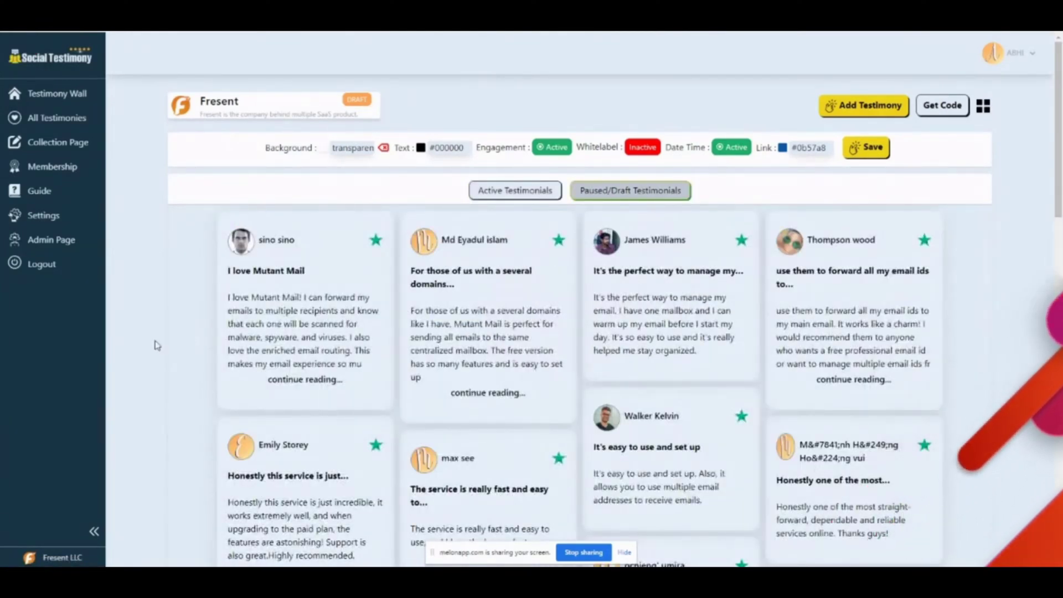
mouse_move(215, 246)
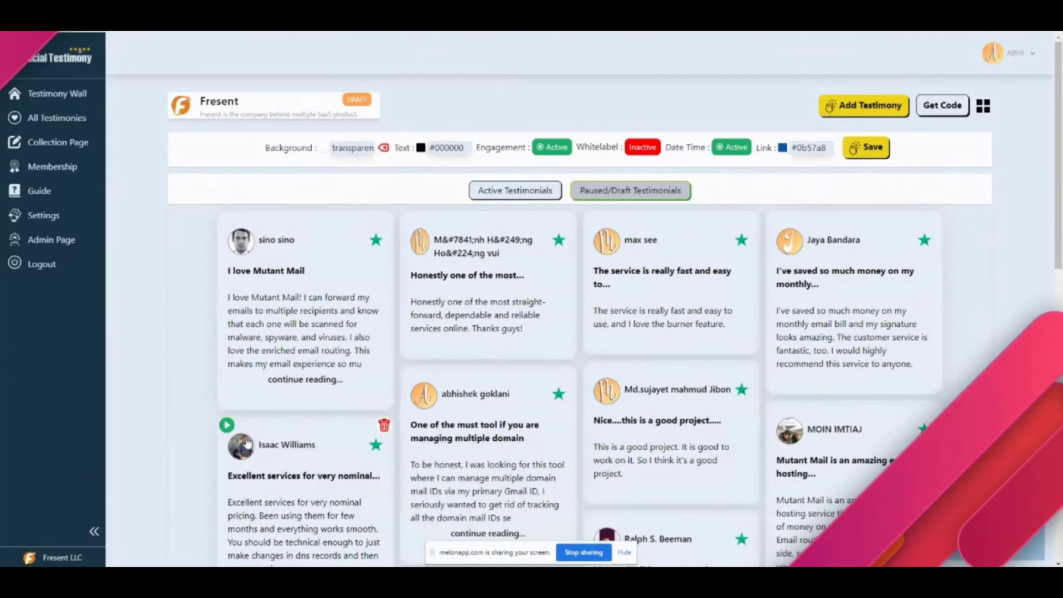
scroll(down, 3)
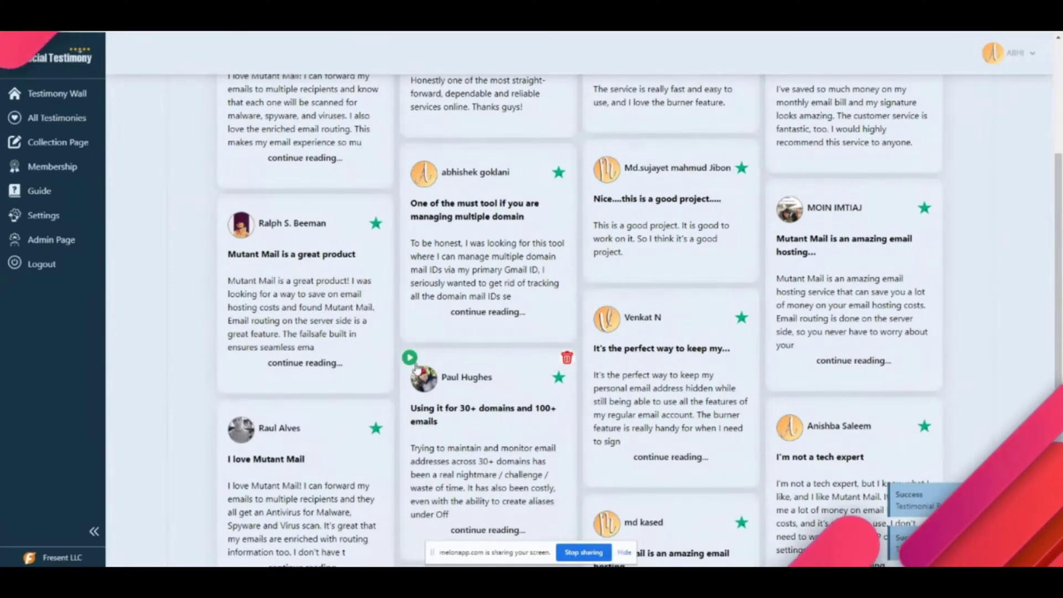
click(566, 357)
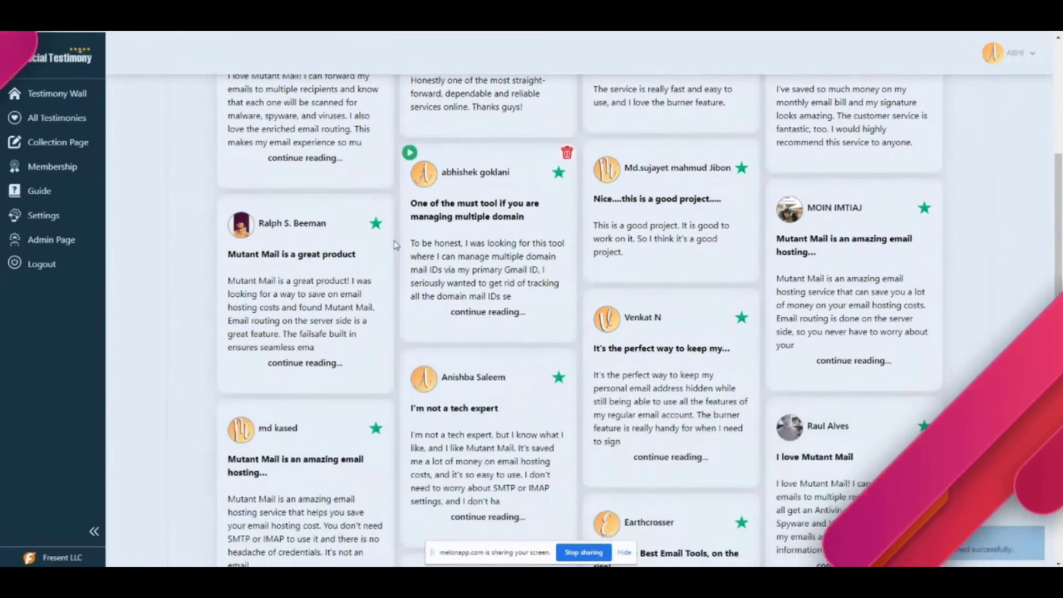
scroll(down, 3)
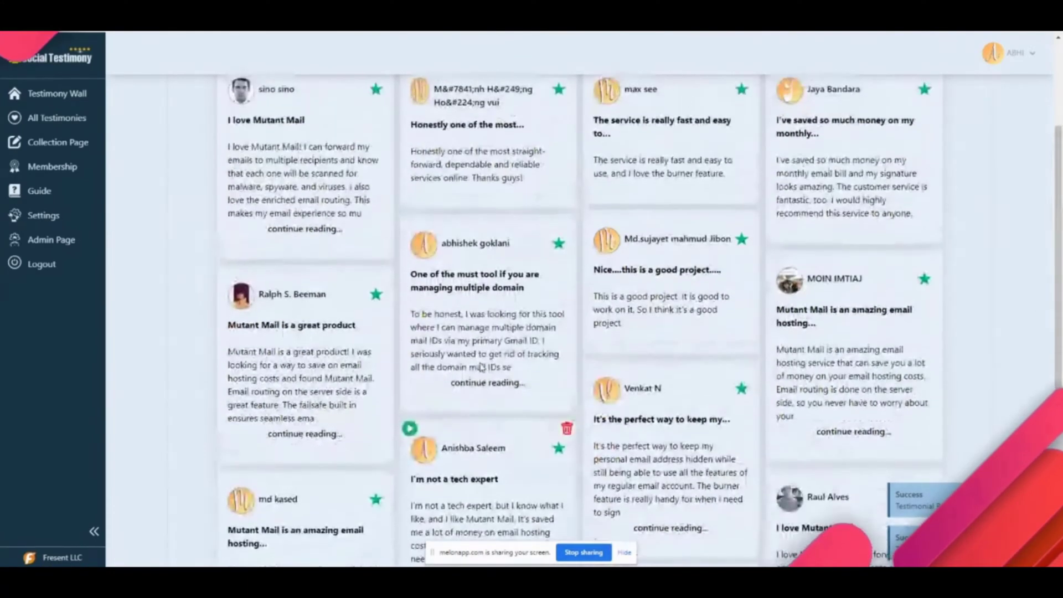
scroll(down, 3)
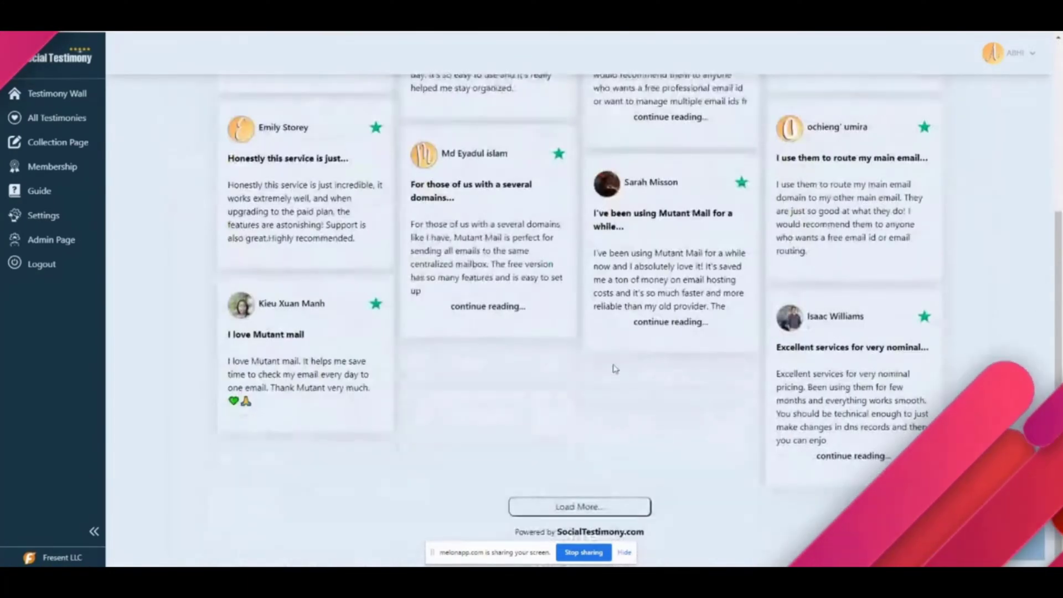
click(863, 105)
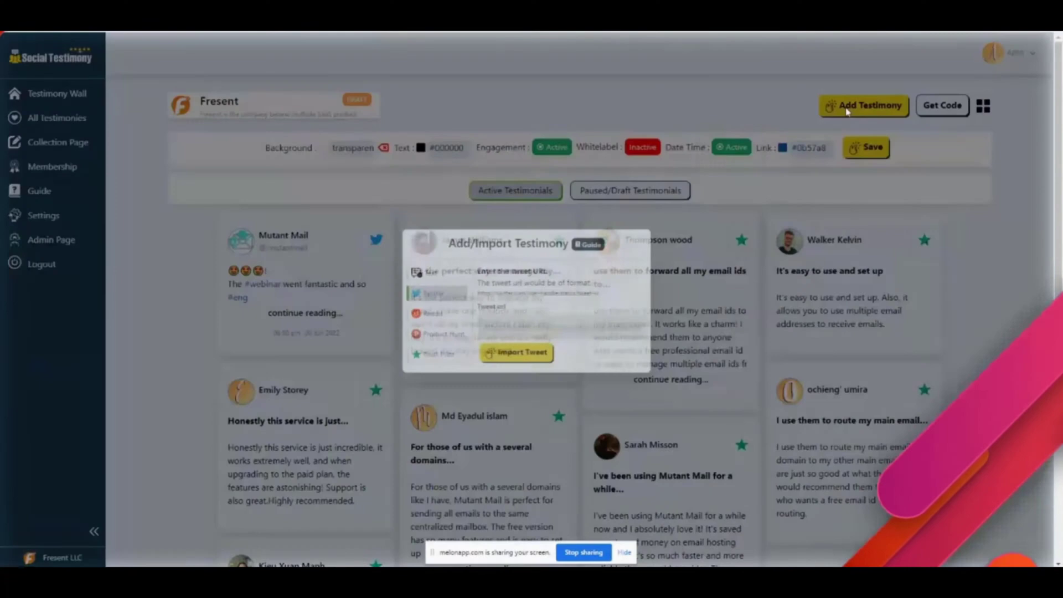
click(416, 194)
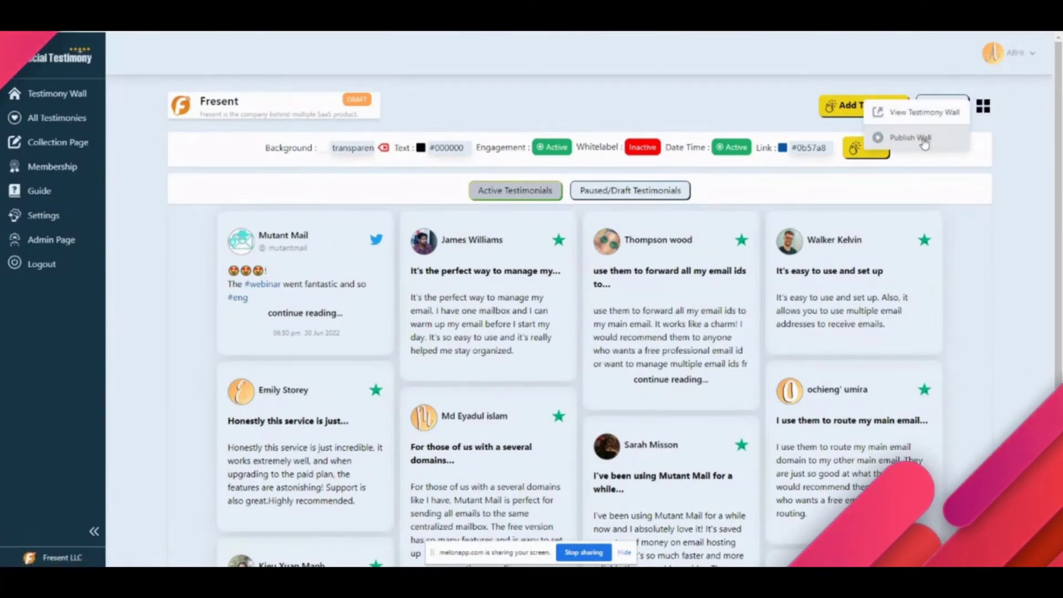
Publish the Fresent wall and open its public page in a new tab
click(909, 137)
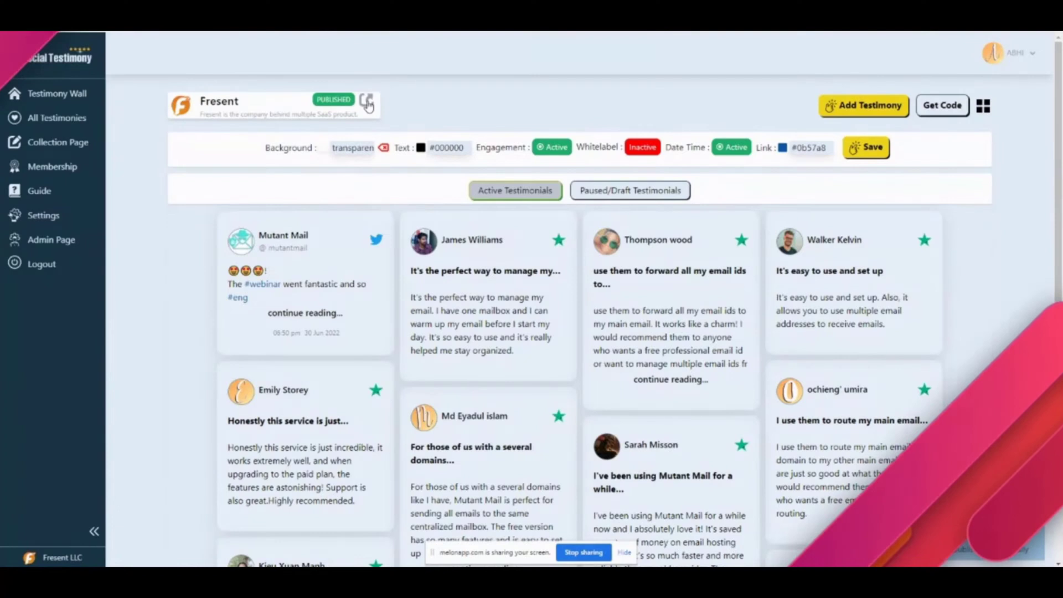
right_click(367, 105)
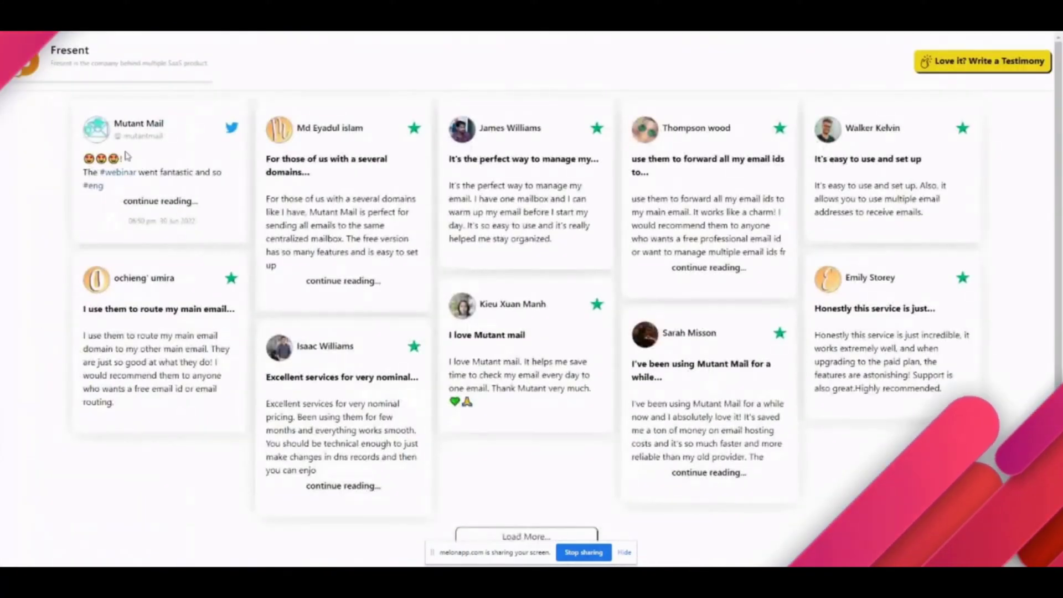
Load more testimonials on the public wall and scroll through them
click(525, 536)
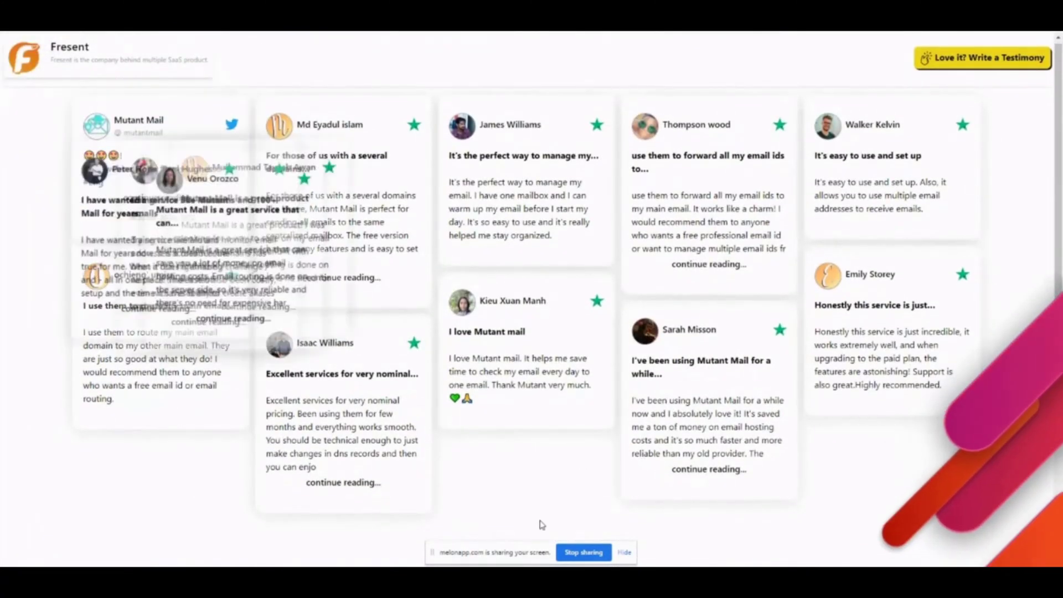
scroll(down, 3)
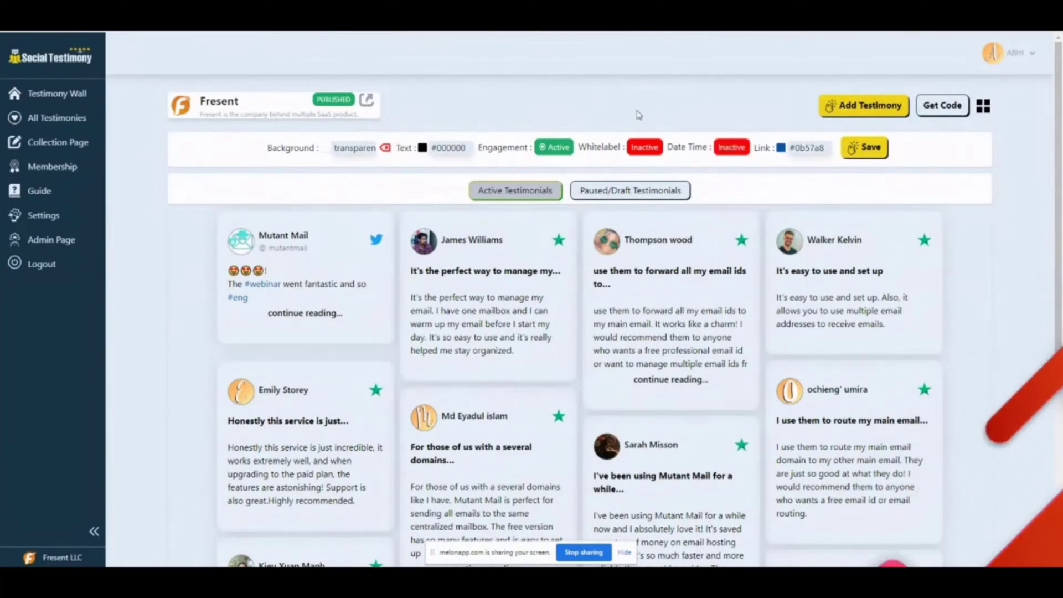
Set both the Date Time and Engagement display toggles to Inactive
click(731, 147)
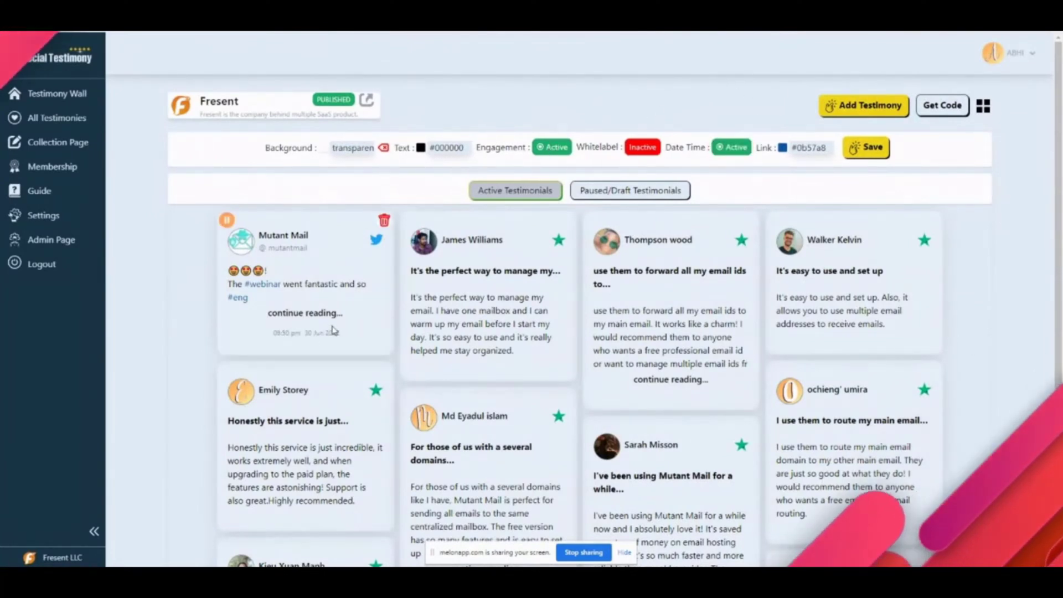
click(305, 312)
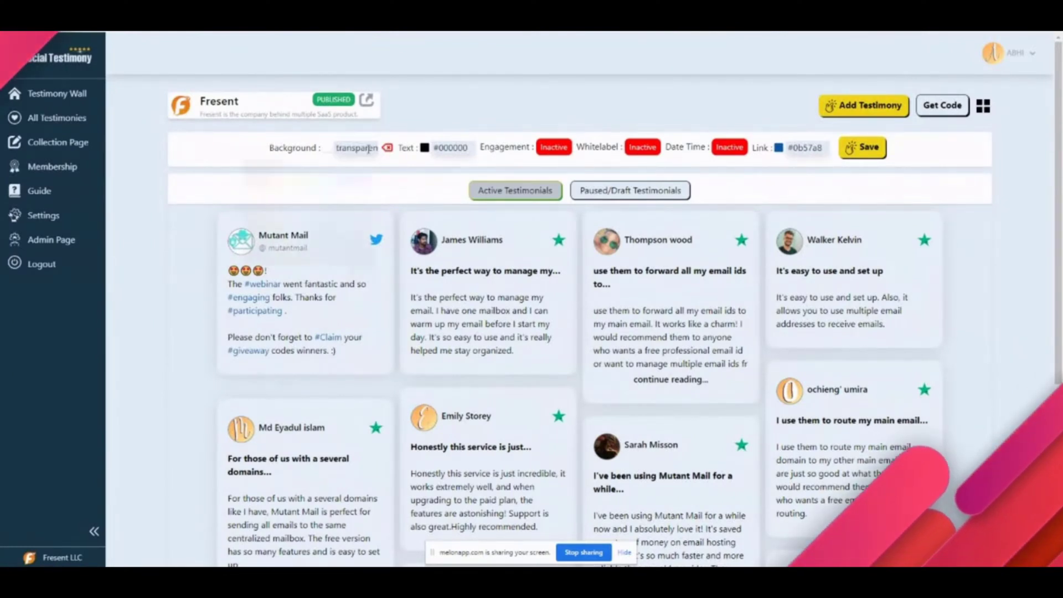
Pick a new wall background colour from the colour palette
click(356, 148)
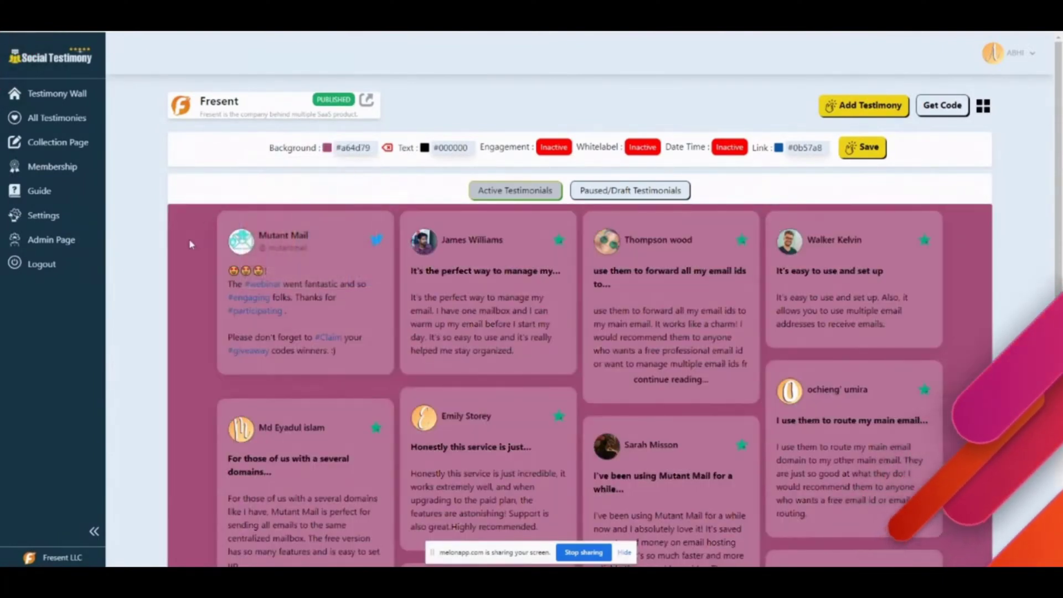
click(329, 148)
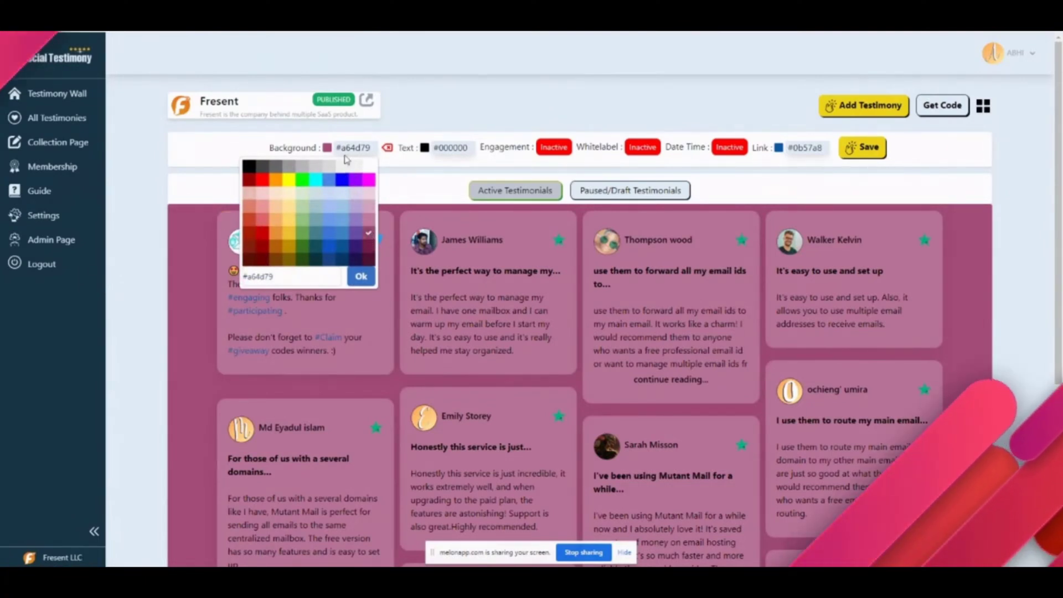
mouse_move(335, 221)
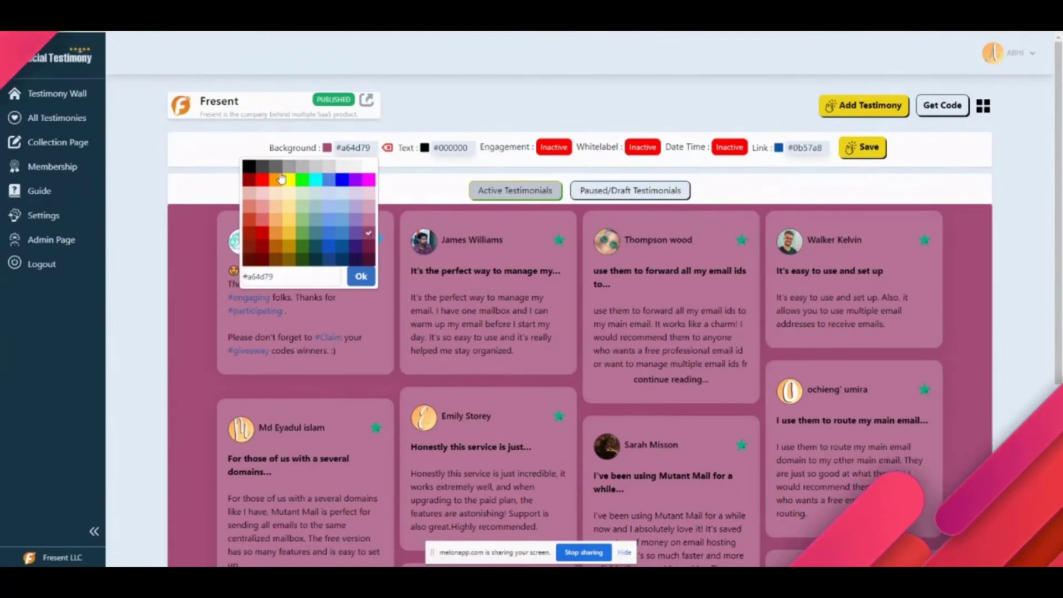
click(246, 165)
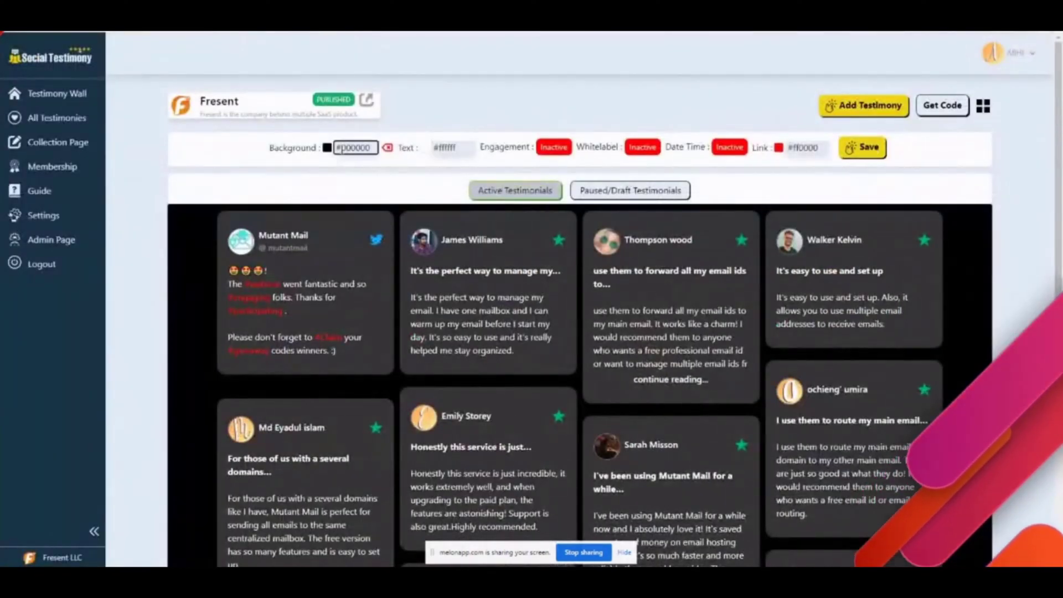
click(327, 147)
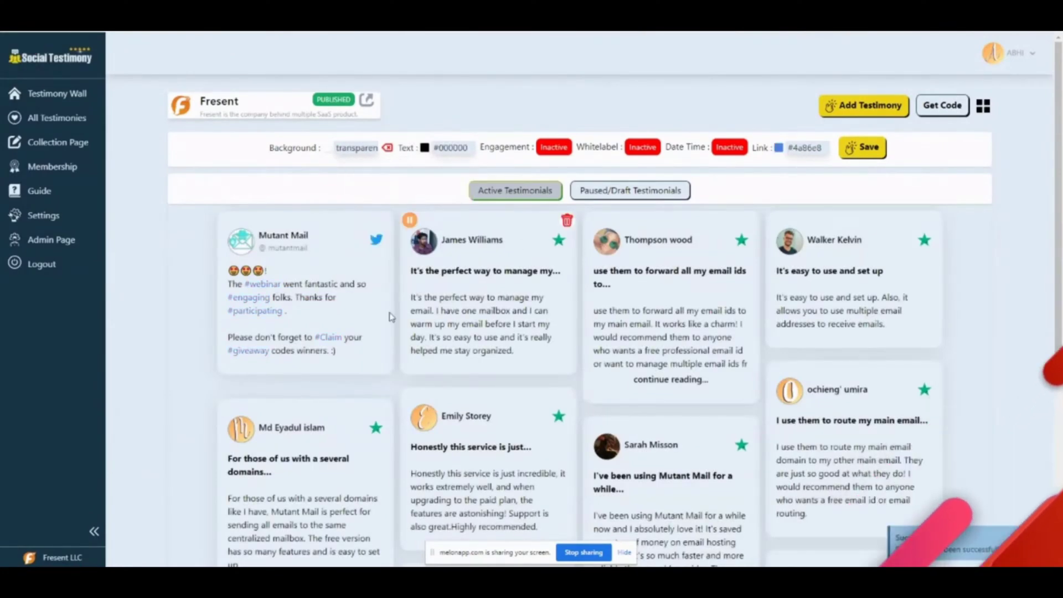
mouse_move(167, 311)
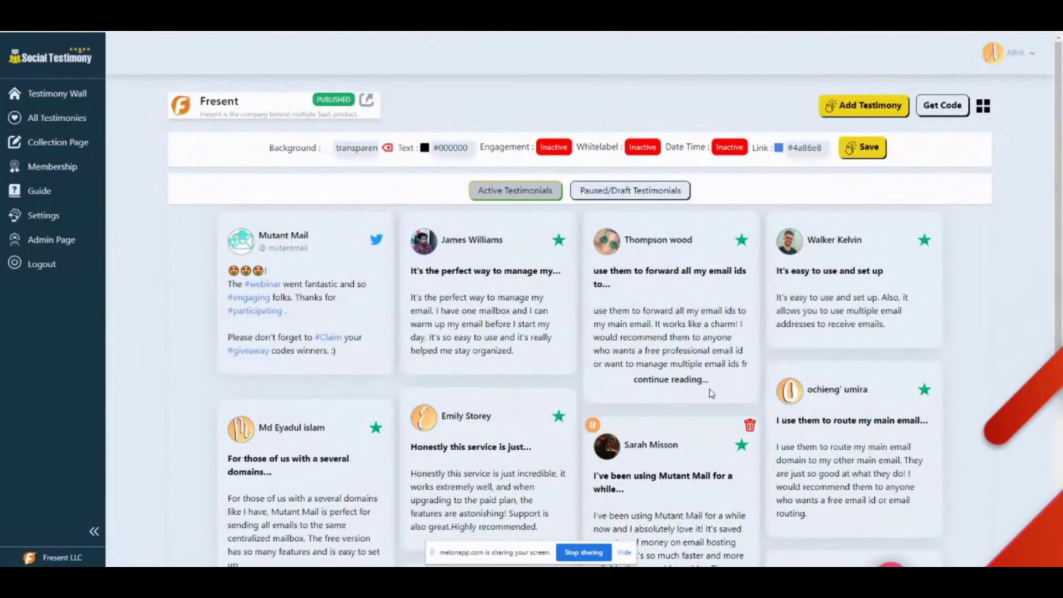
Save the Fresent wall with a transparent background, #000000 text and #4a86e8 links
click(942, 105)
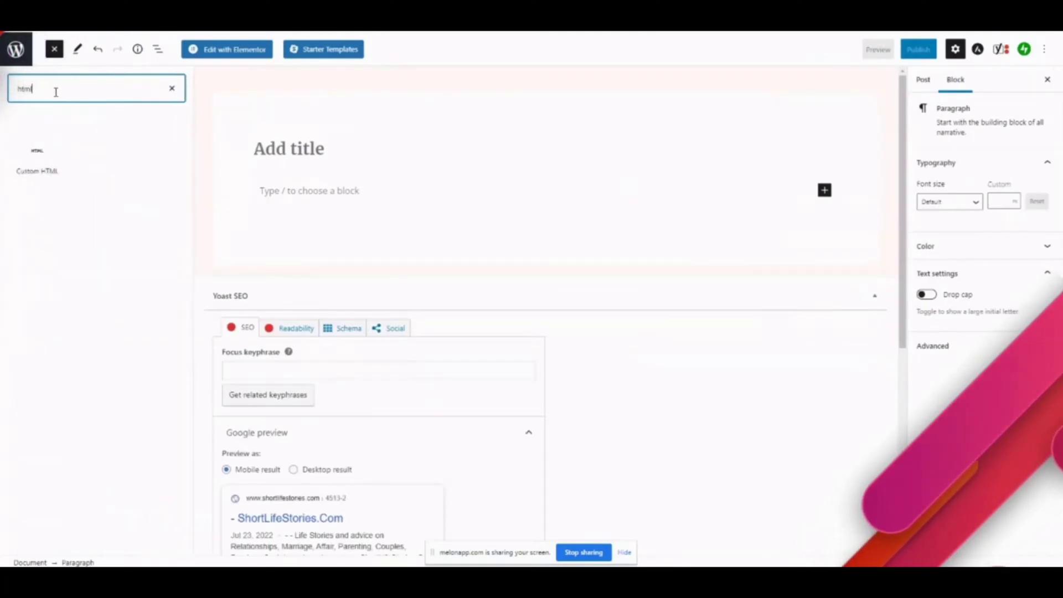
Insert a Custom HTML block with the wall embed code, save the draft, and preview it
click(36, 166)
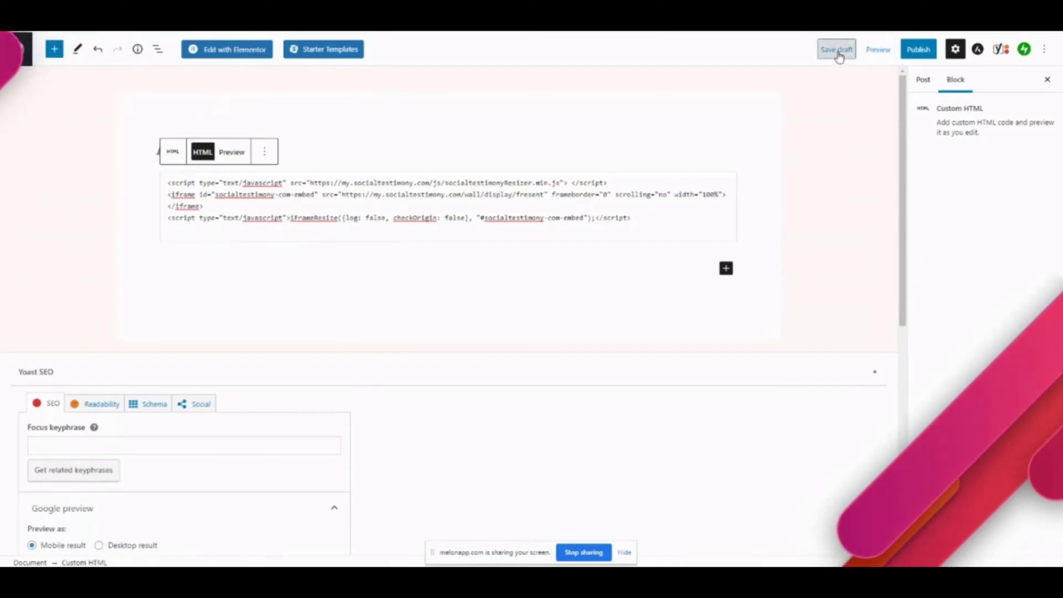
click(877, 49)
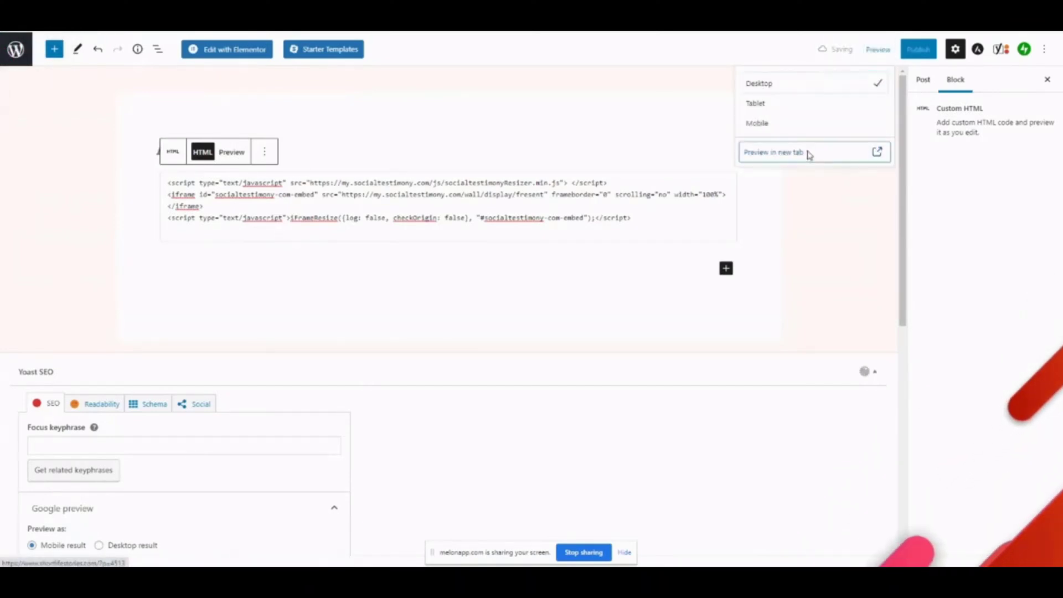
click(773, 152)
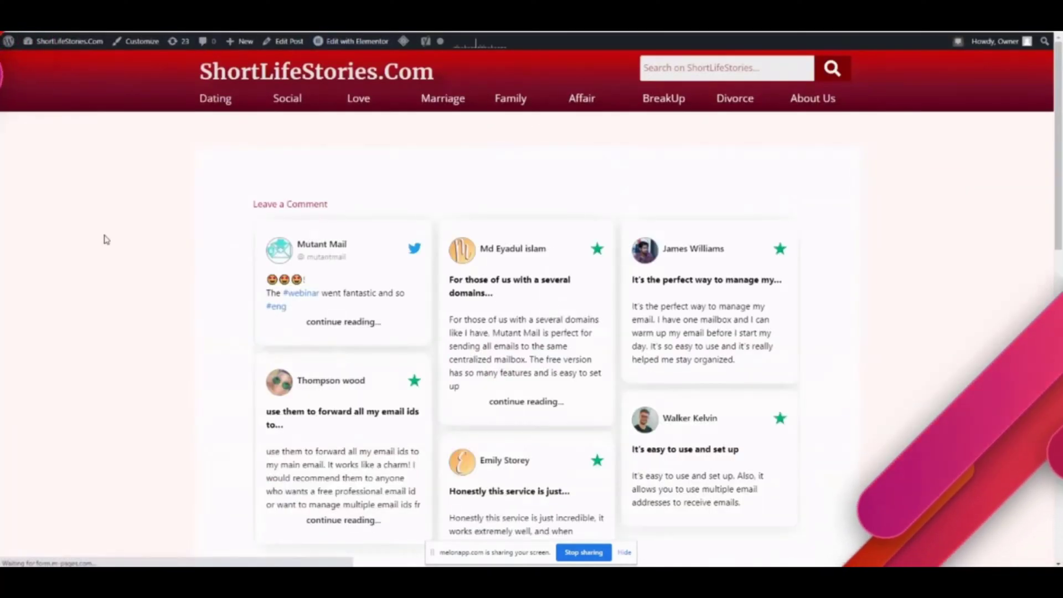
Scroll the post preview and load more testimonials into the embedded Fresent wall
scroll(down, 3)
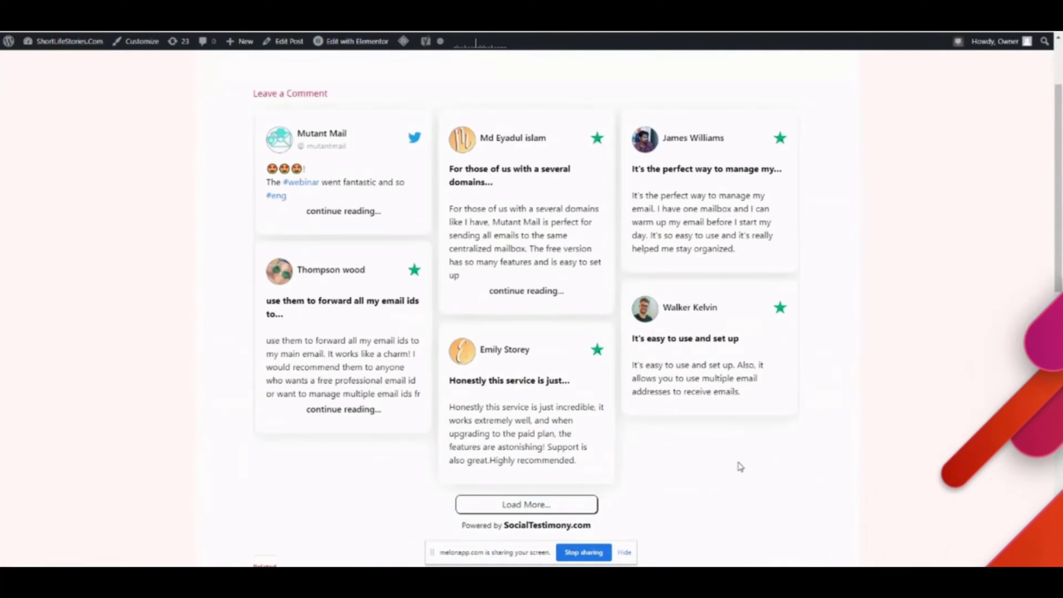
mouse_move(766, 65)
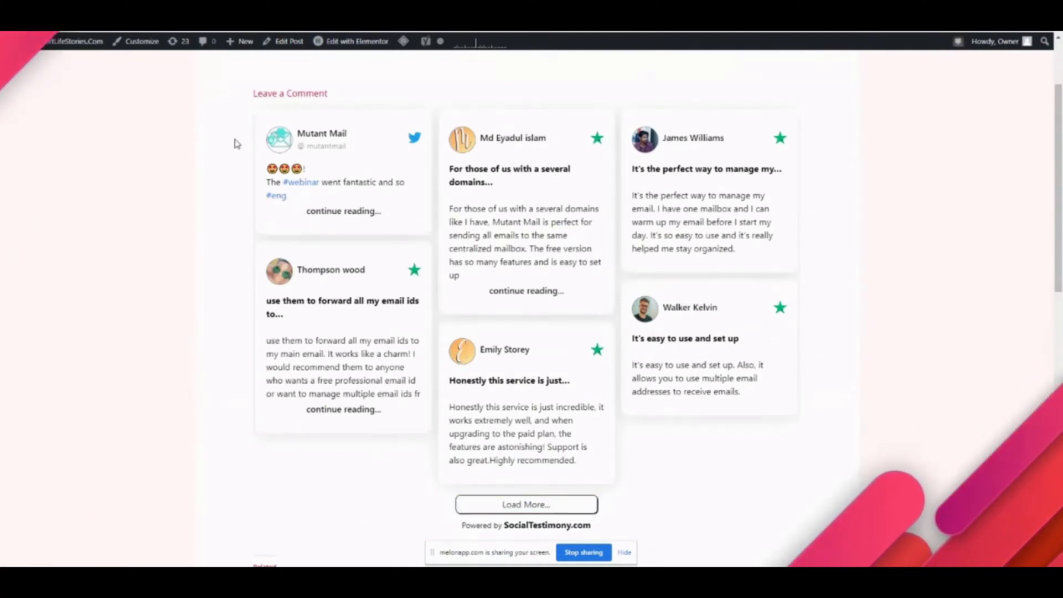
mouse_move(308, 193)
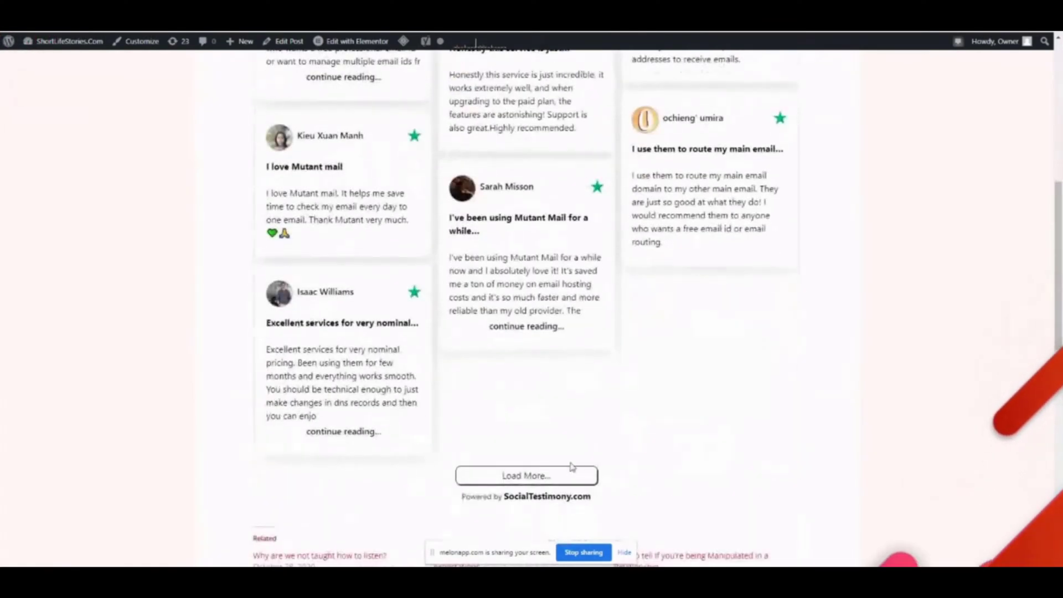
click(526, 474)
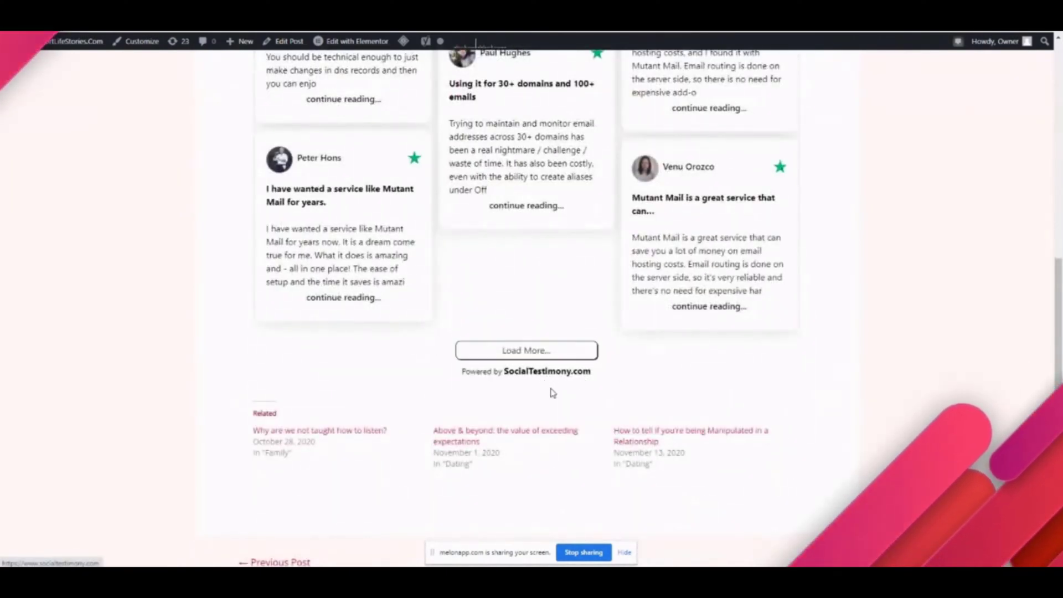
scroll(up, 3)
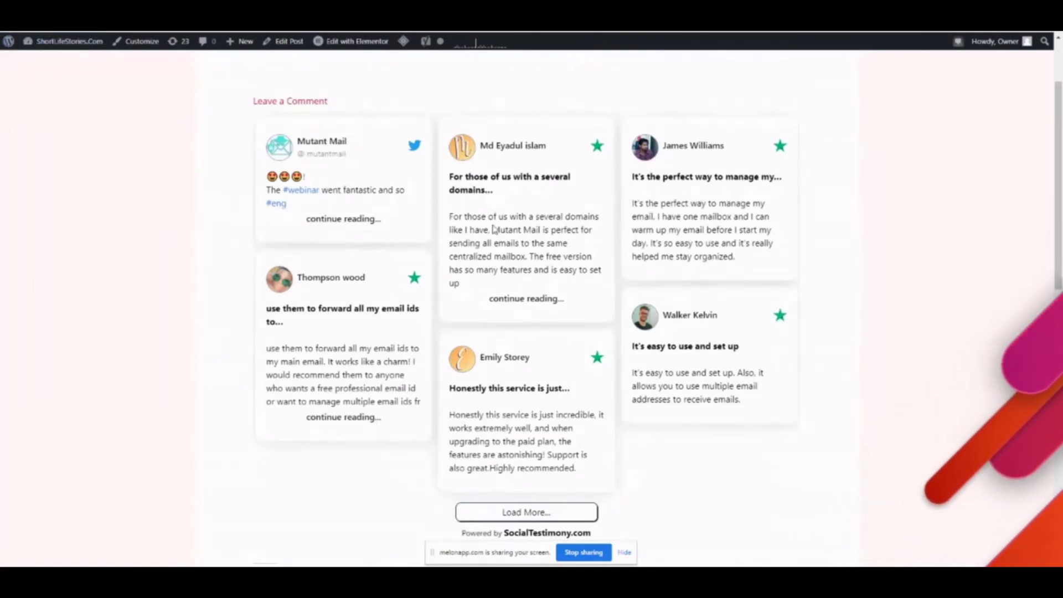
scroll(up, 3)
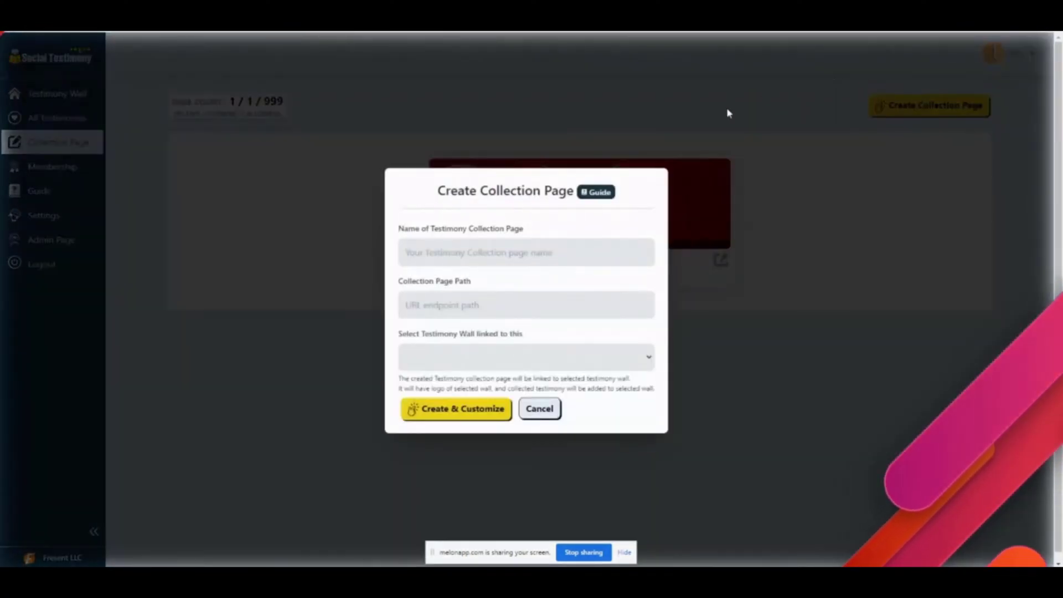
Create the 'Fresent Testimony' collection page at path fresent, linked to the Fresent wall
click(525, 252)
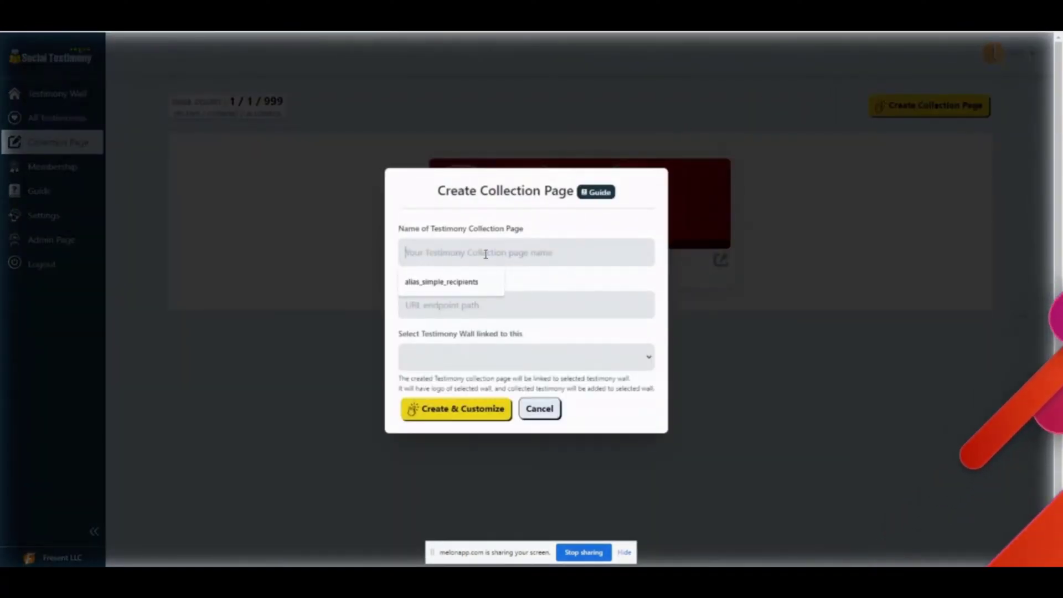
text(Fresent Testimony)
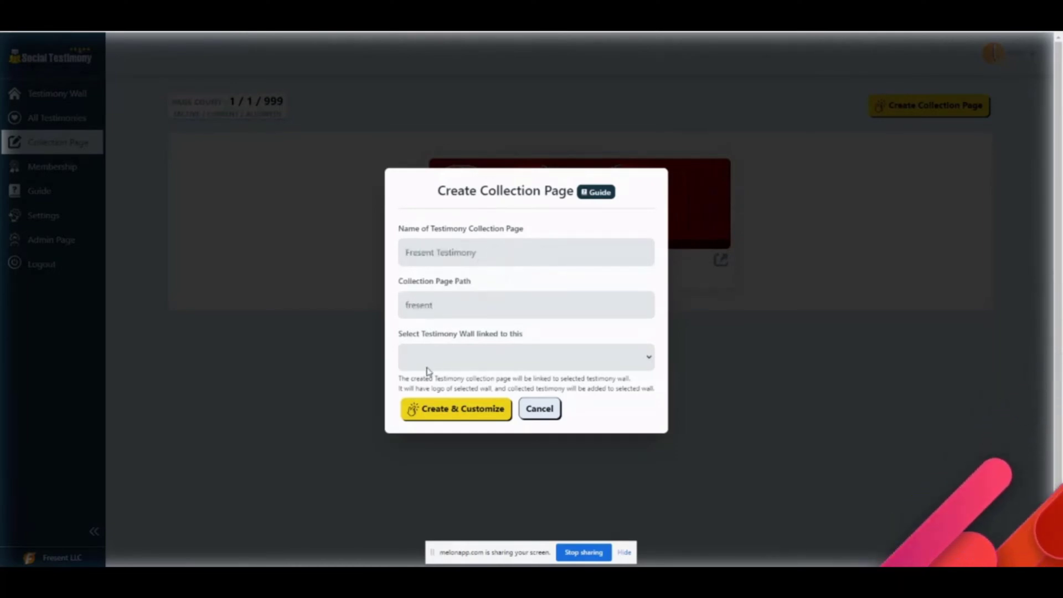
click(526, 356)
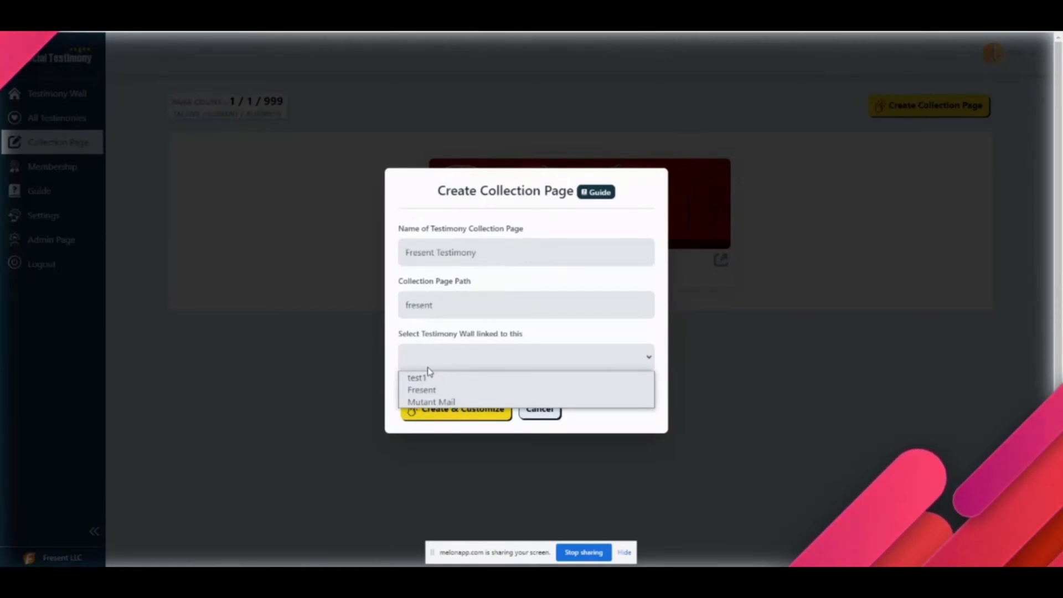
mouse_move(420, 390)
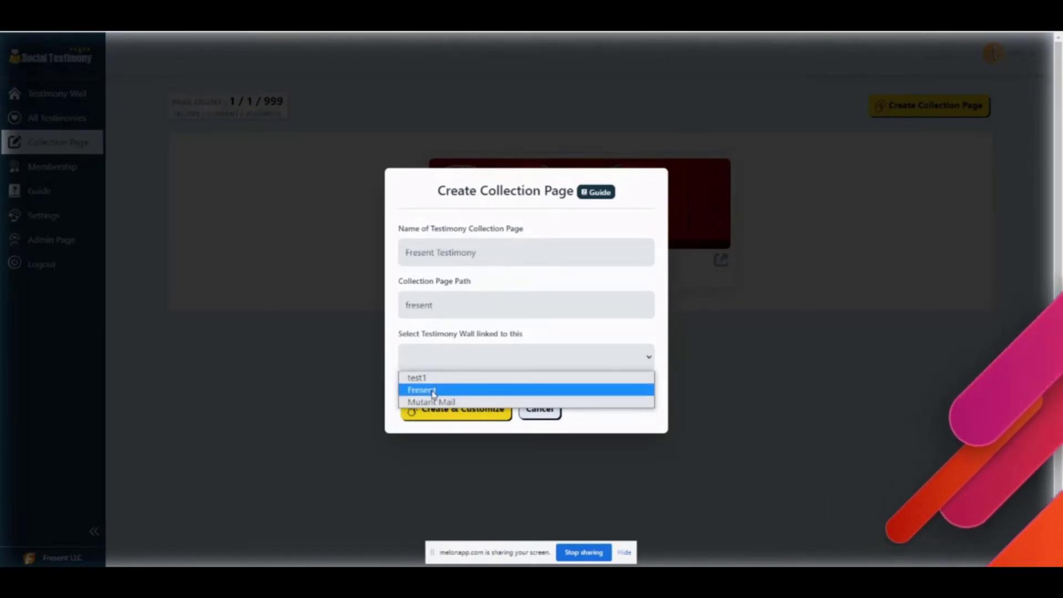
click(421, 389)
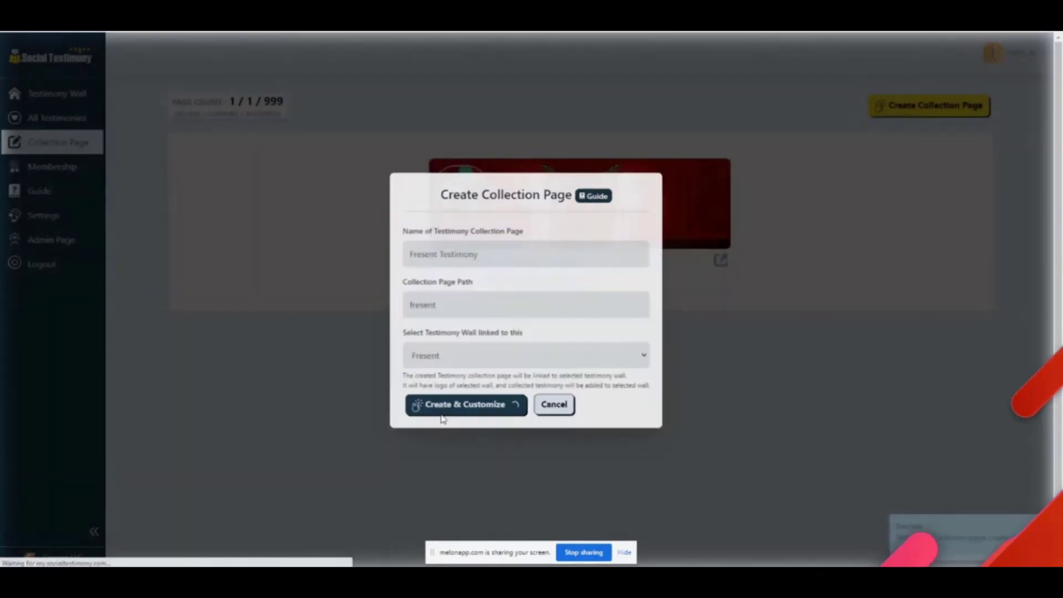
click(465, 404)
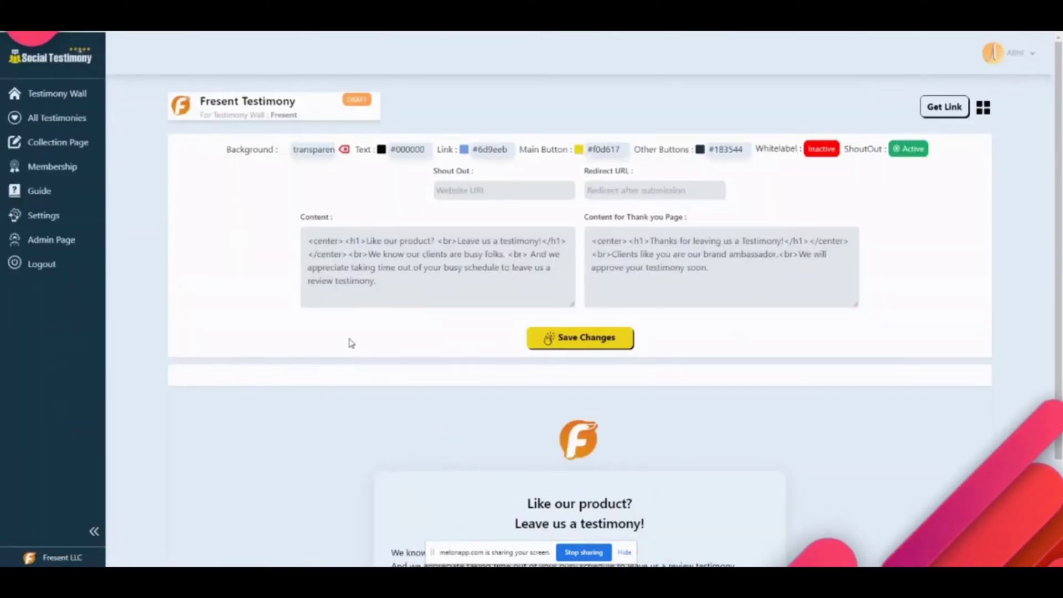
Set main button #ff9900, link #ffffff and other buttons #b4a7d6 on the collection page
scroll(down, 3)
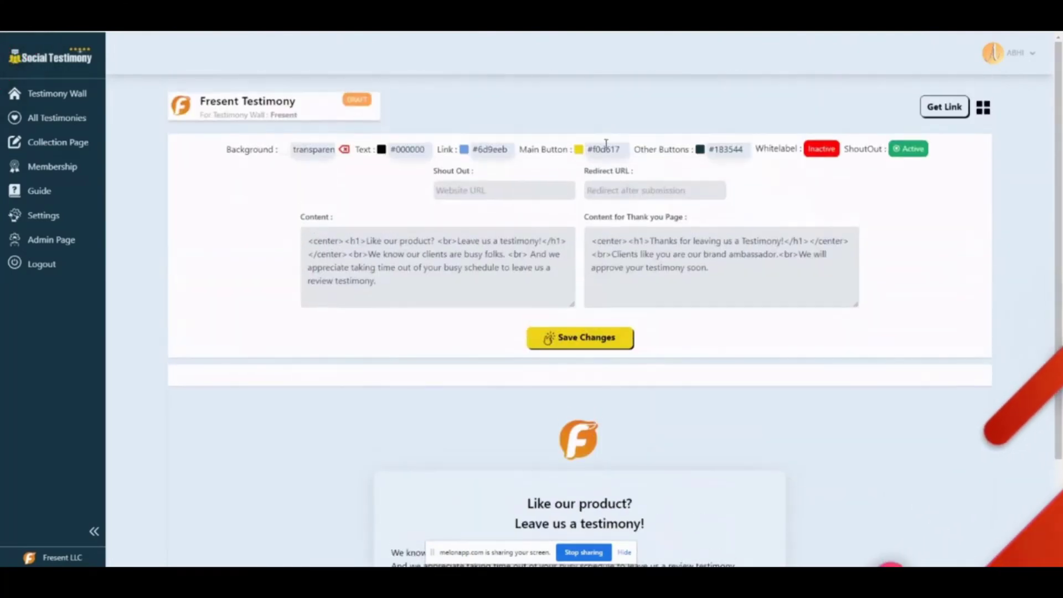
click(579, 149)
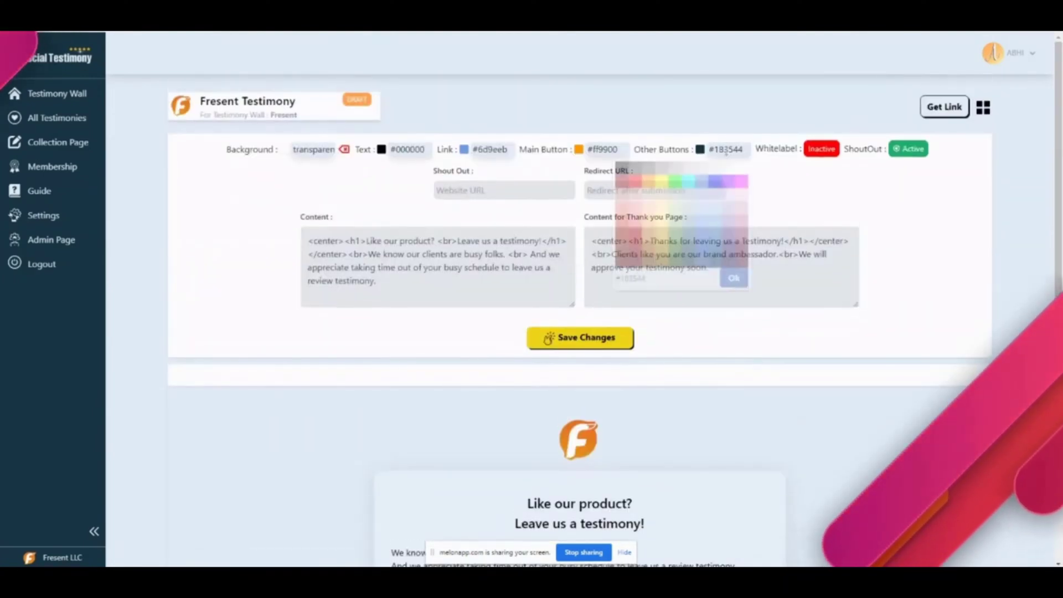
scroll(down, 3)
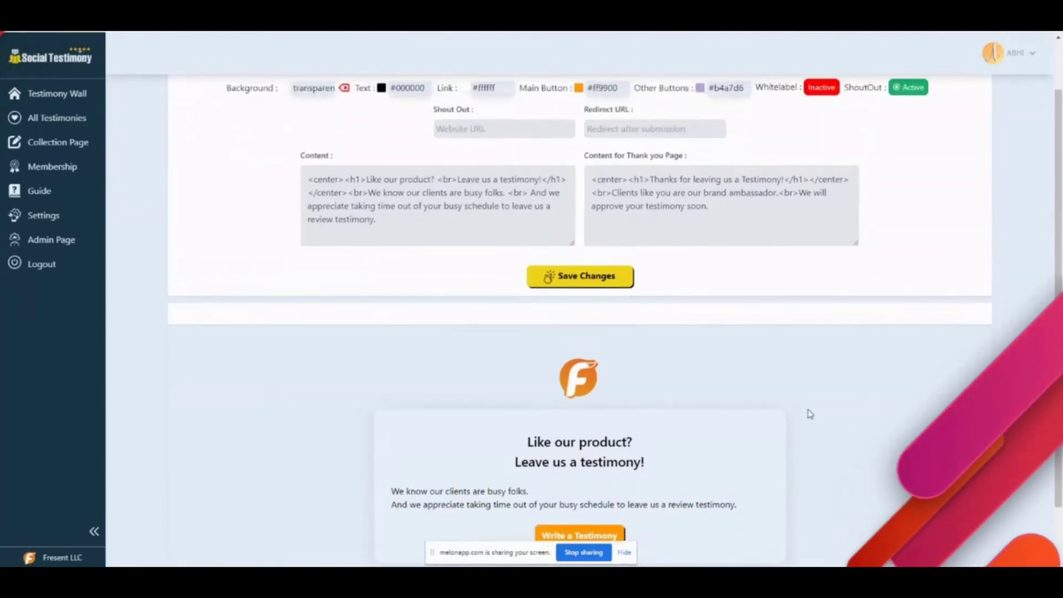
scroll(down, 3)
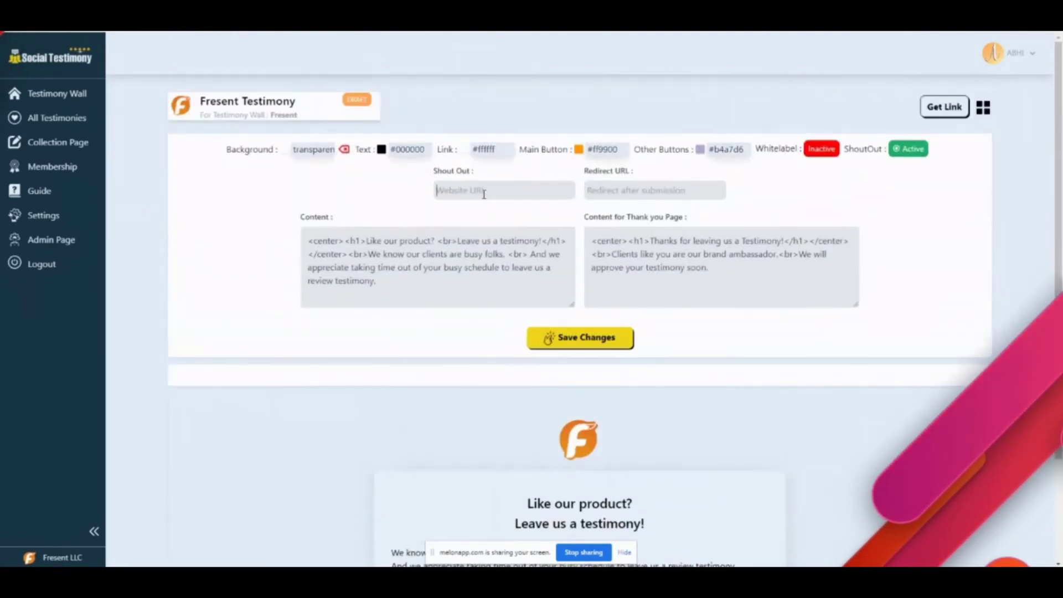
text(https://www.fresent.com)
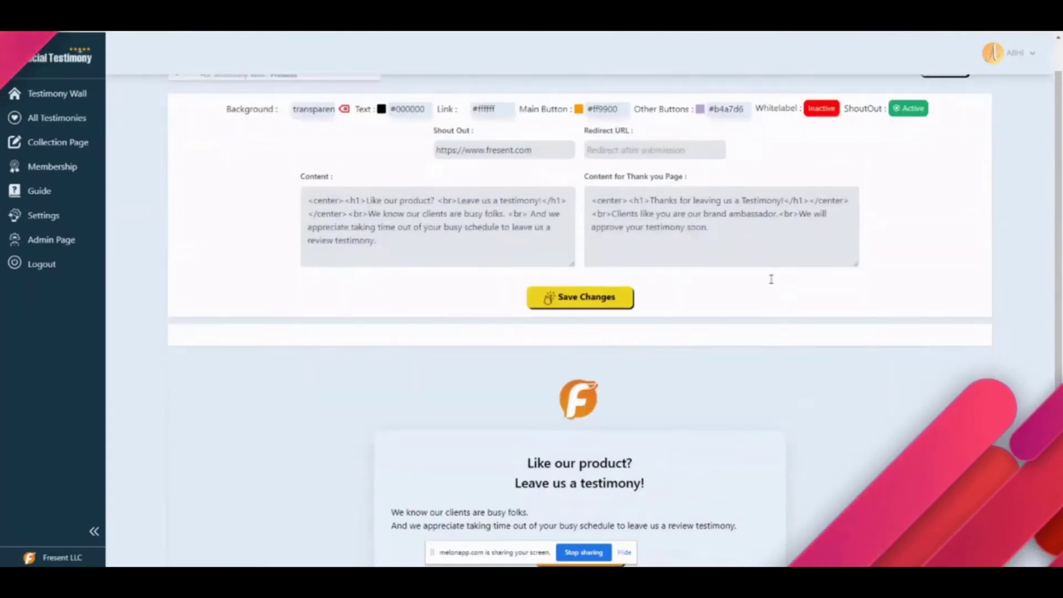
scroll(down, 3)
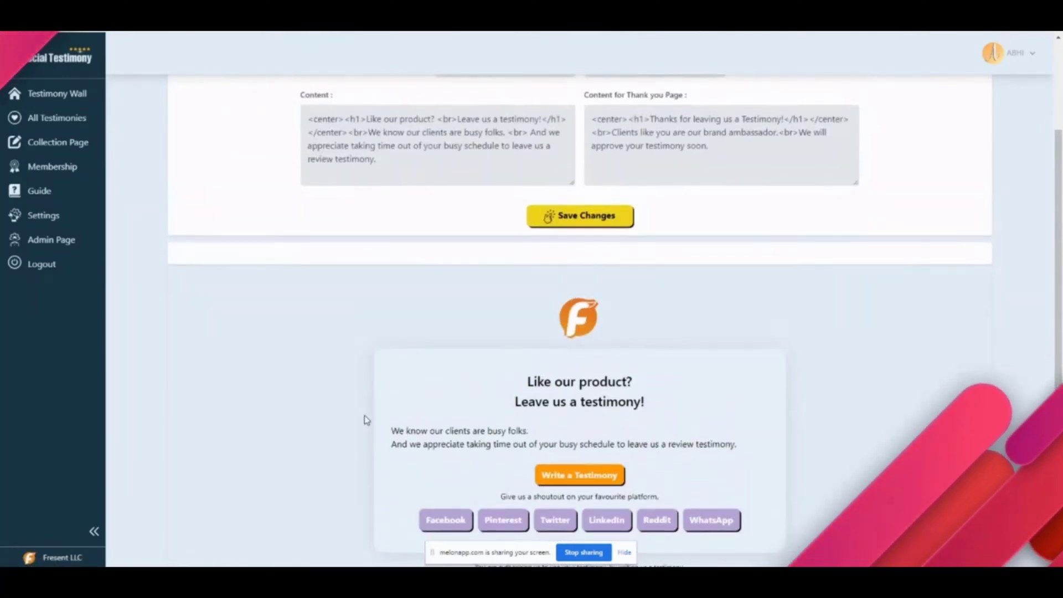
scroll(down, 3)
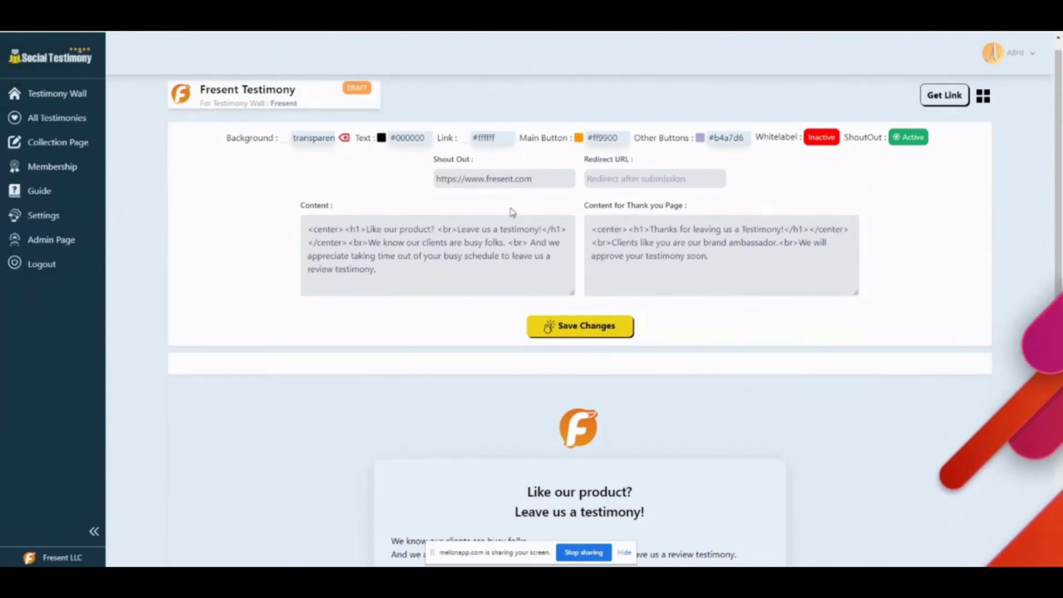
triple_click(482, 179)
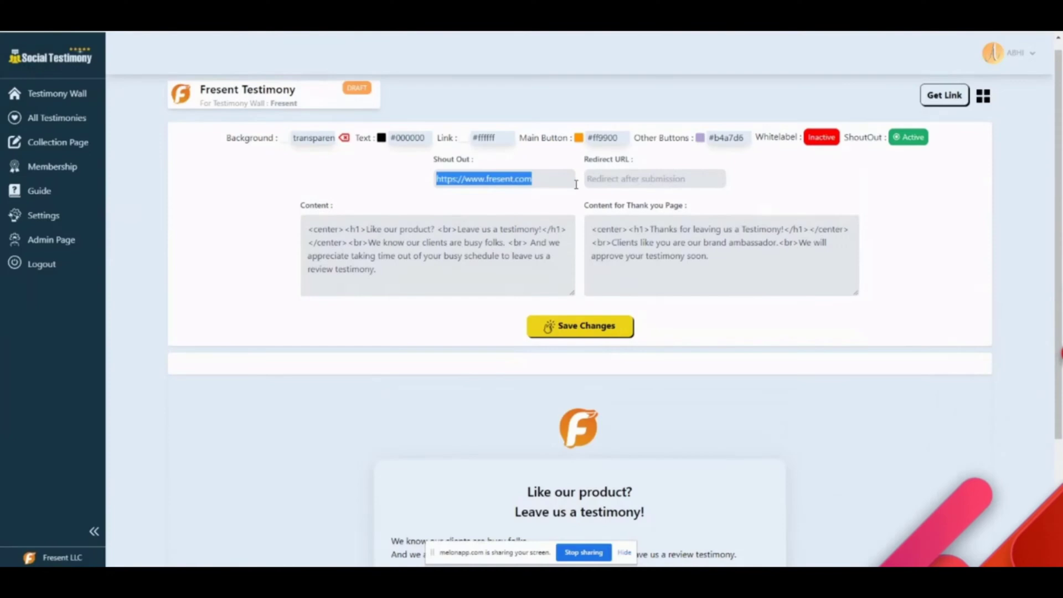
text(https://www.fresent.com)
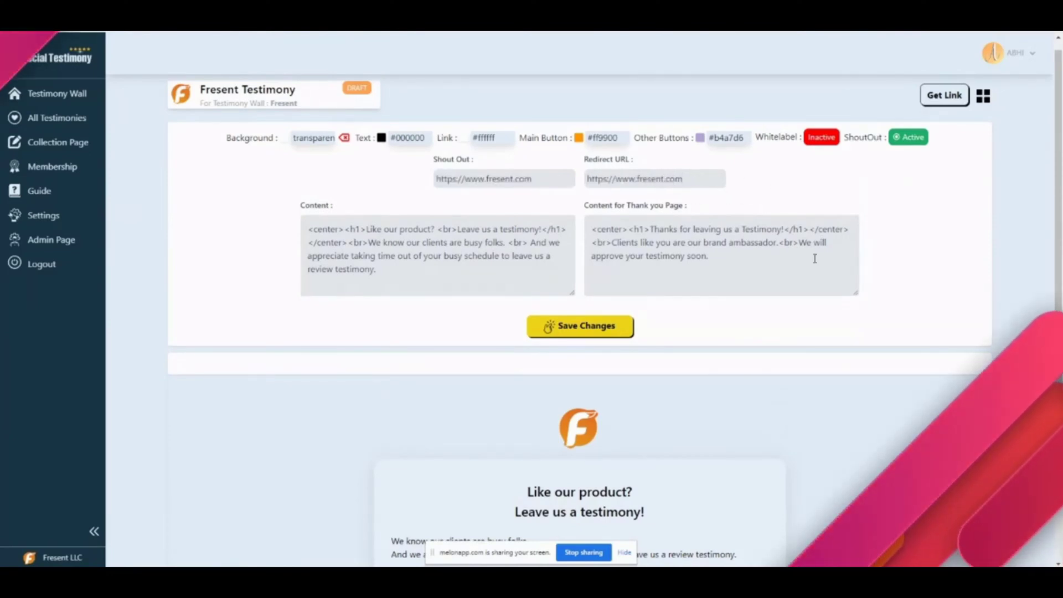
scroll(down, 3)
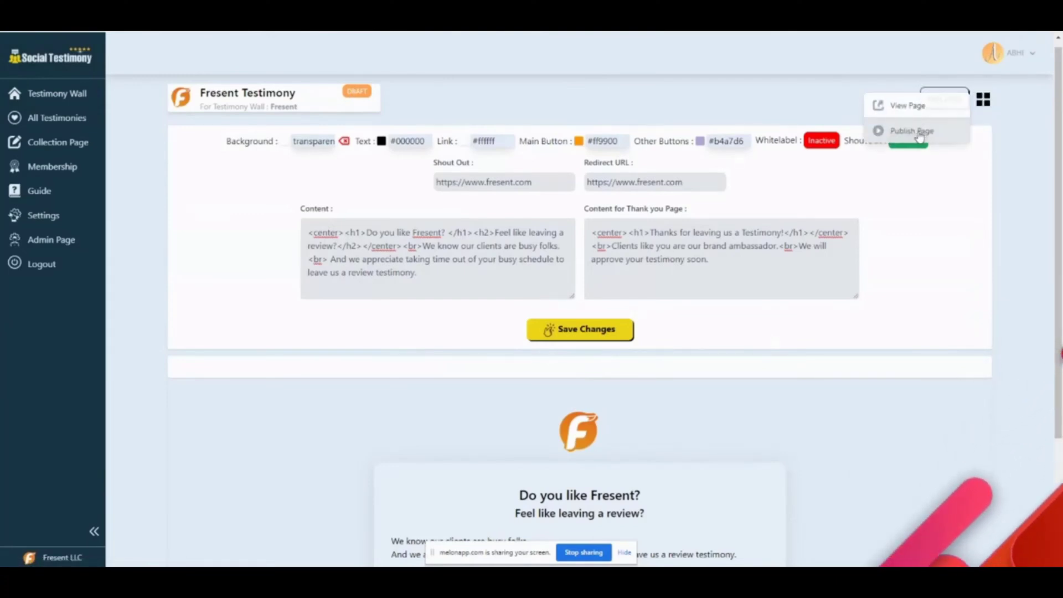
Publish the Fresent Testimony collection page from the Get Link menu
click(911, 130)
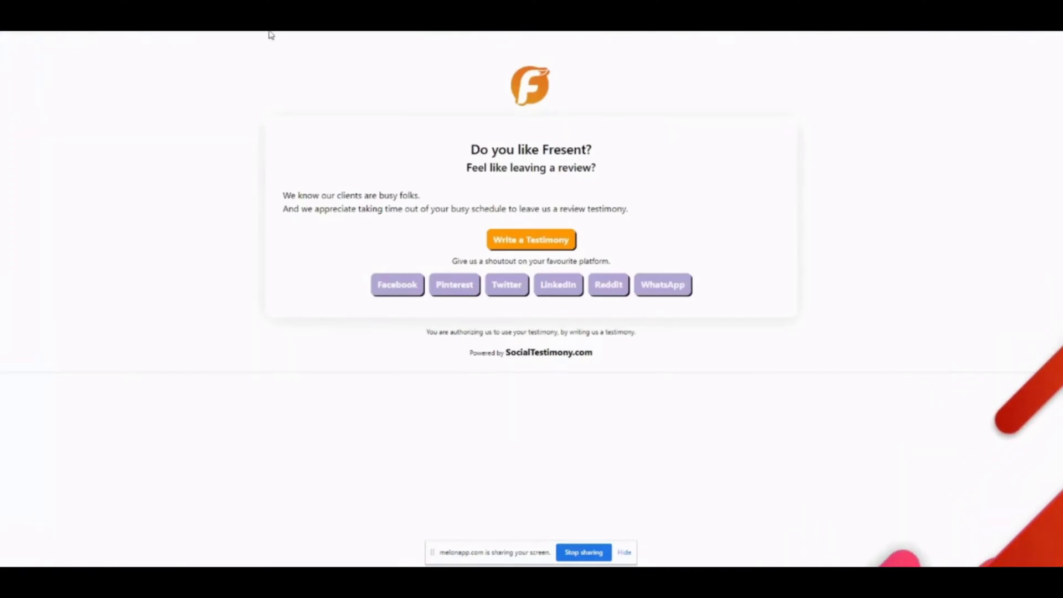
mouse_move(588, 144)
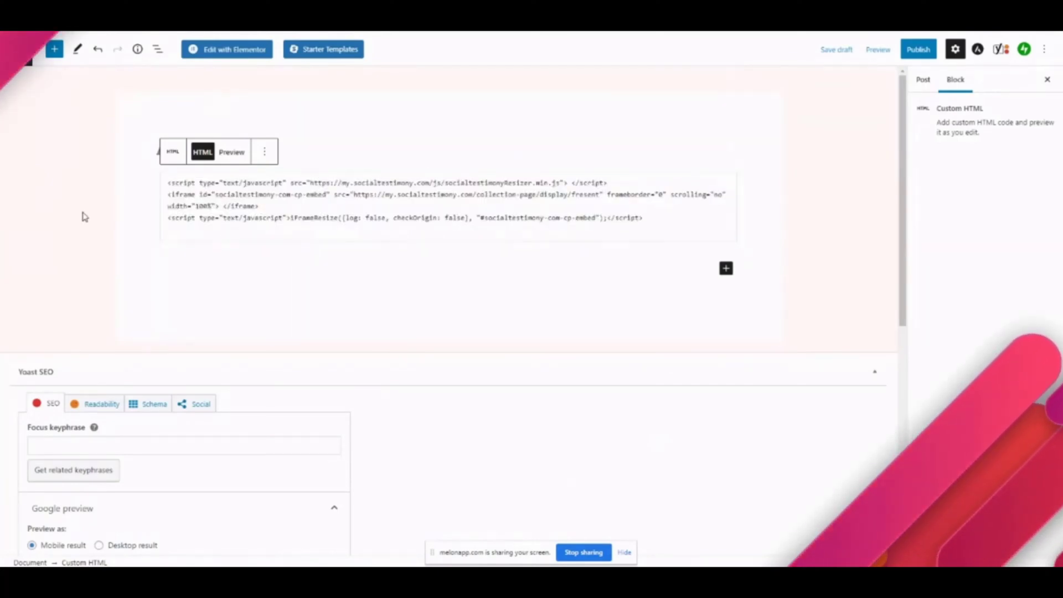
Publish the post containing the collection page embed and view it on ShortLifeStories.com
click(836, 49)
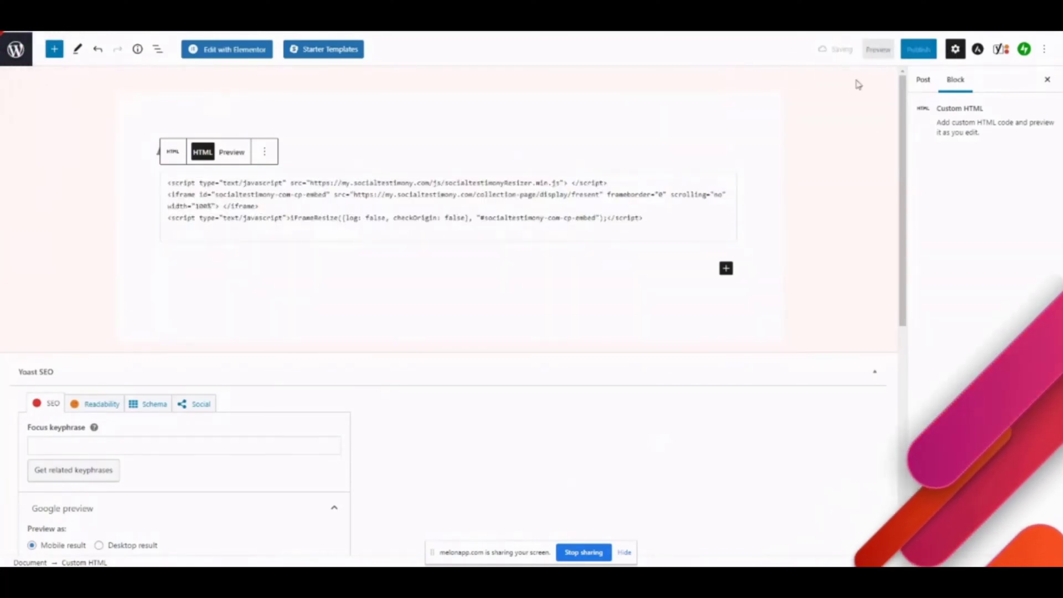
click(877, 49)
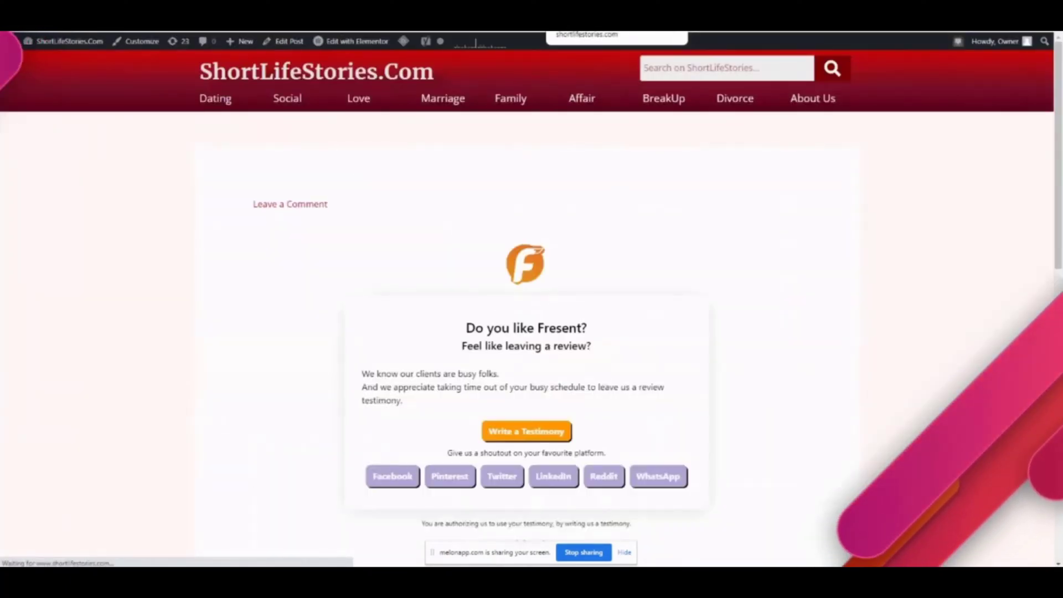
Submit a test testimony ('sadfsadfljsfl', 'safdf') through the embedded Write a Testimony form
scroll(down, 3)
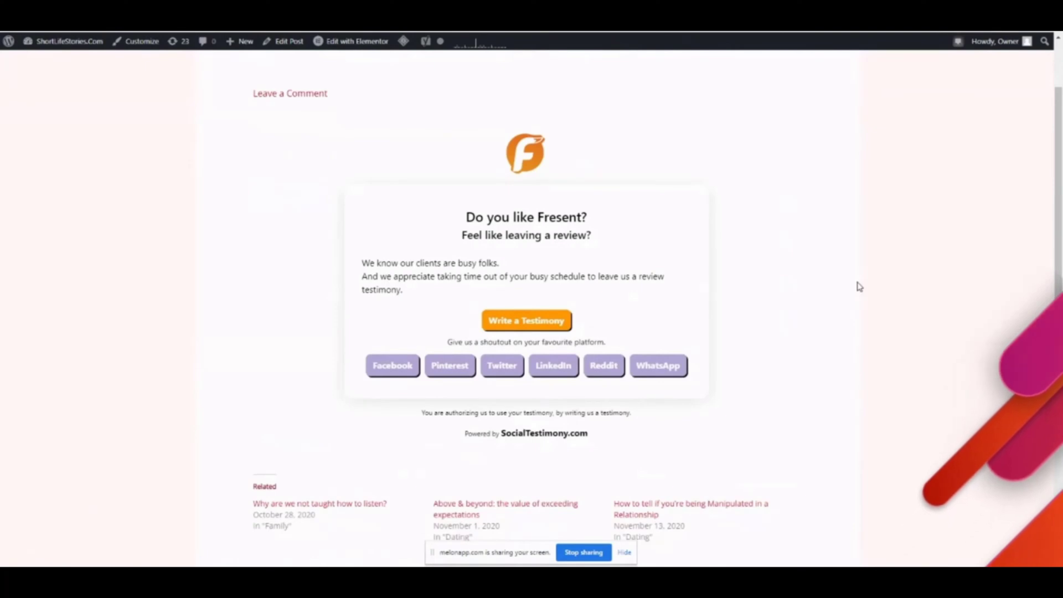
mouse_move(649, 248)
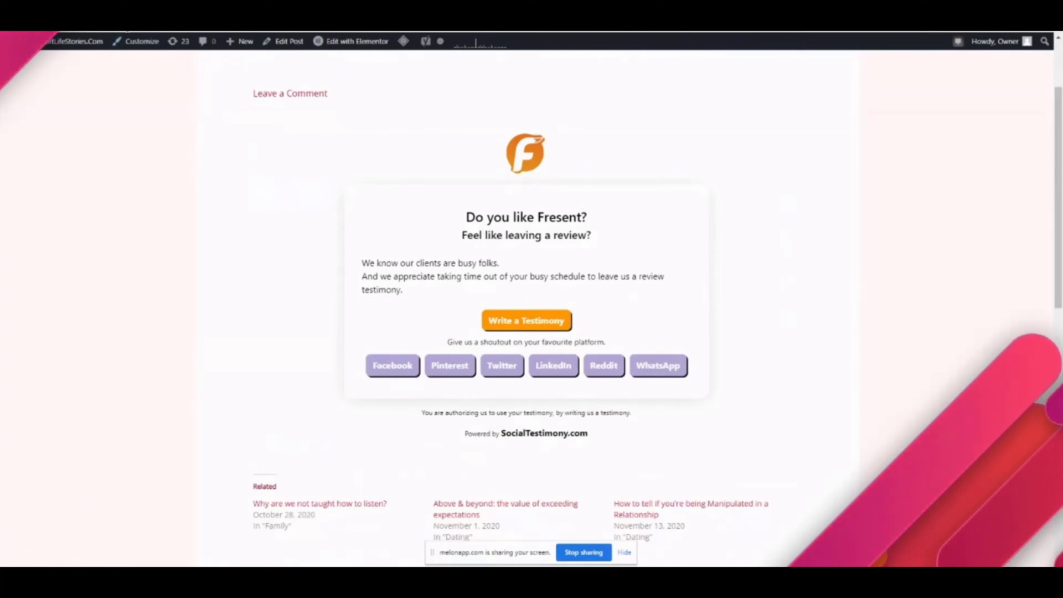
click(525, 320)
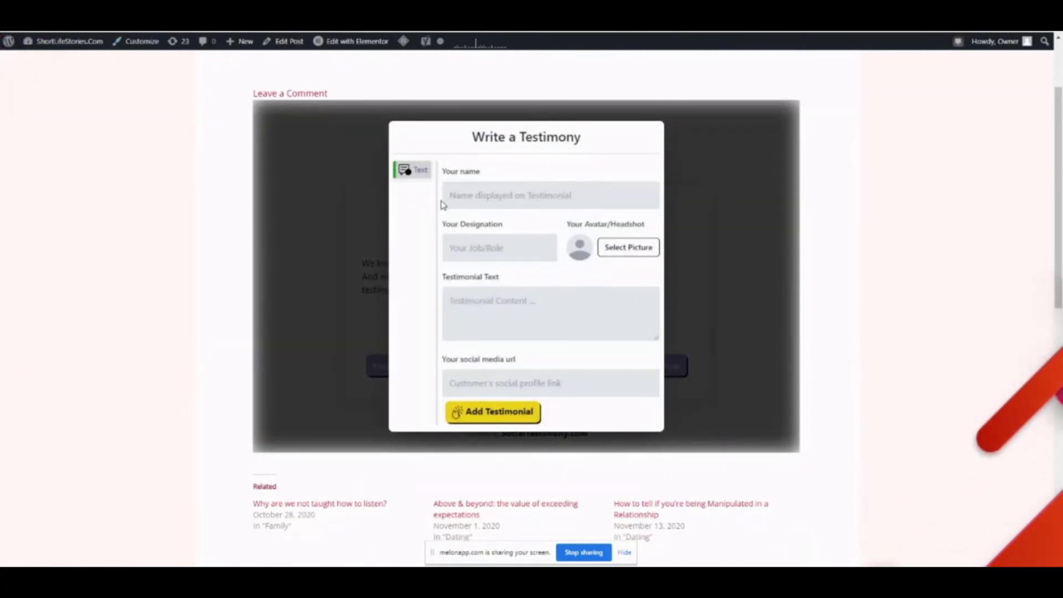
text(sadfsadfljsfl)
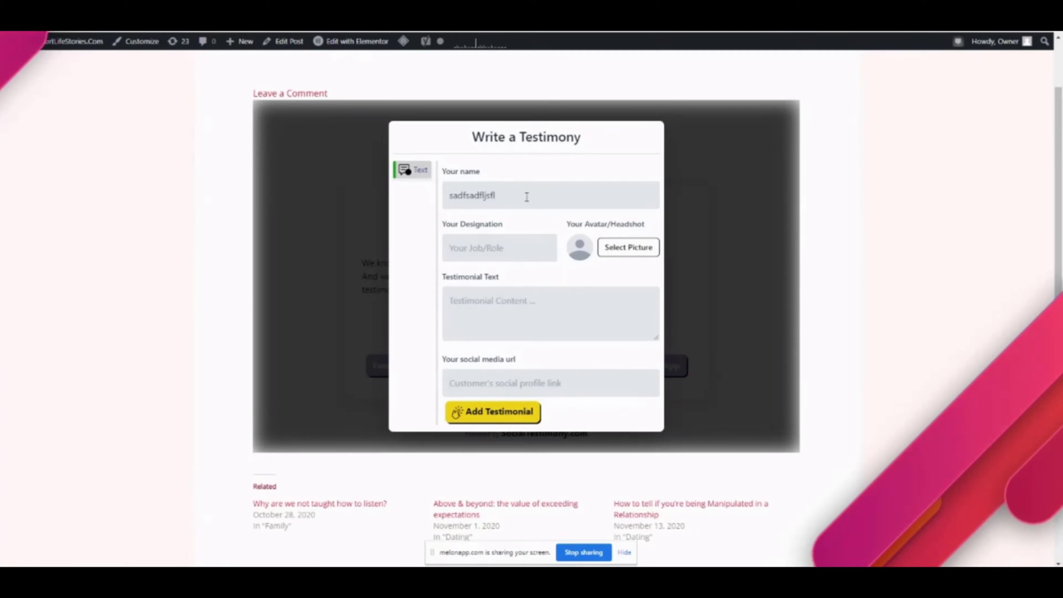
text(safdf)
text(sadfklaskdfjlsfj)
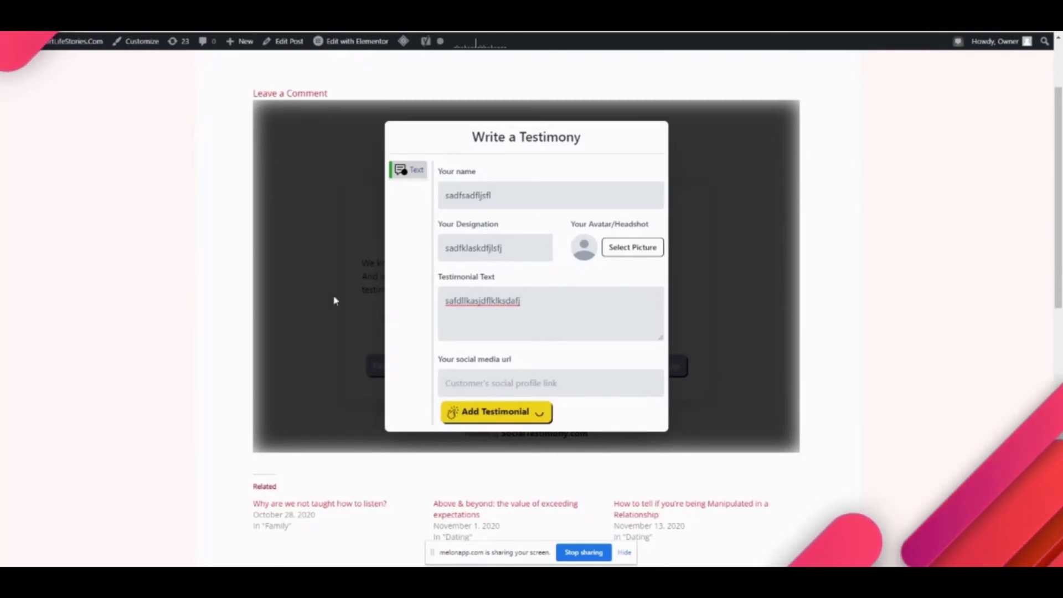
click(493, 411)
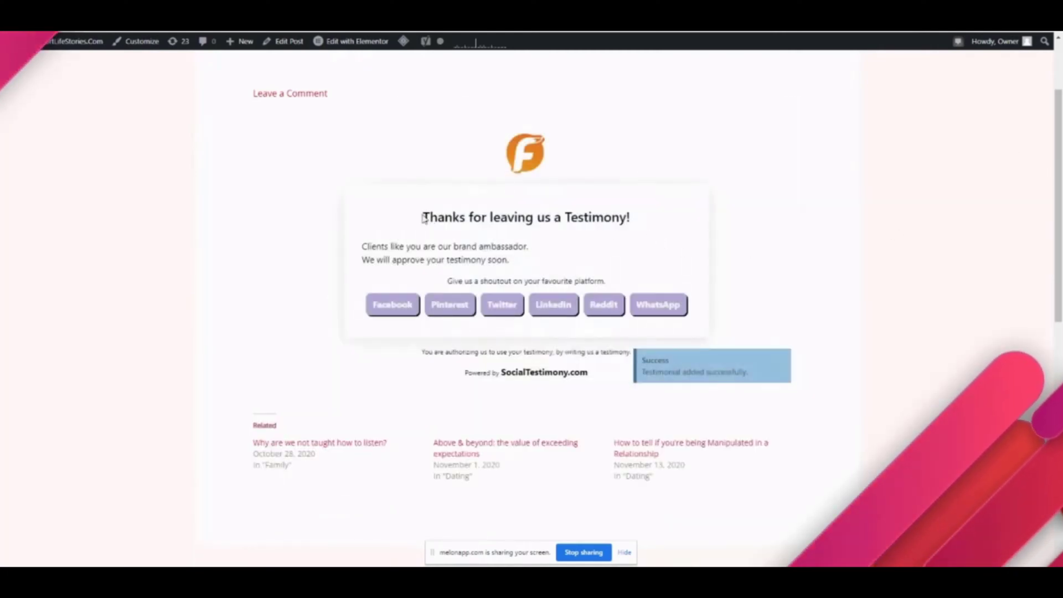
Return the embedded collection page to its 'Do you like Fresent?' prompt
triple_click(525, 217)
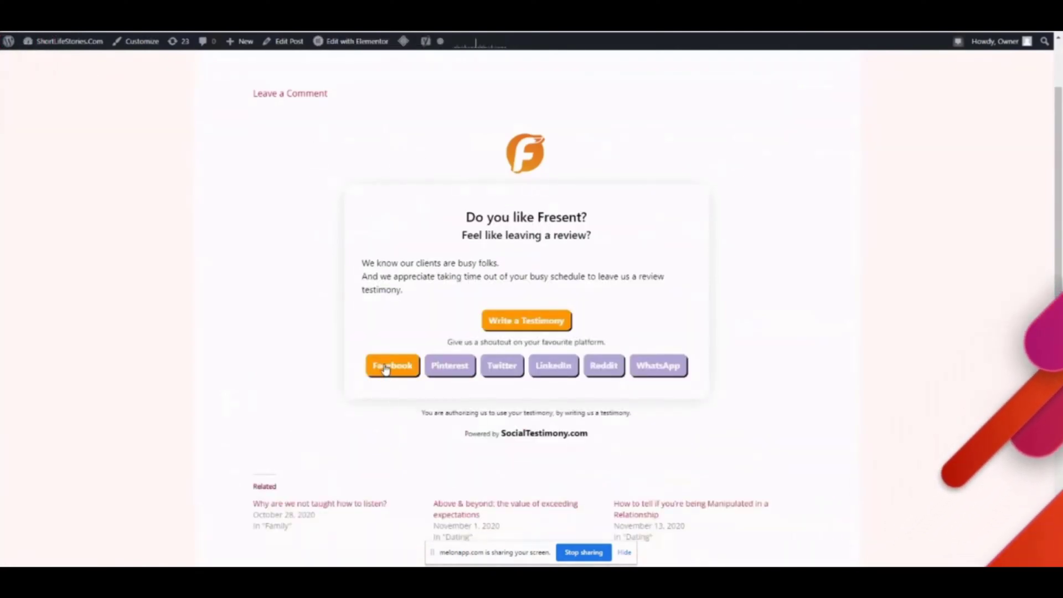
mouse_move(392, 365)
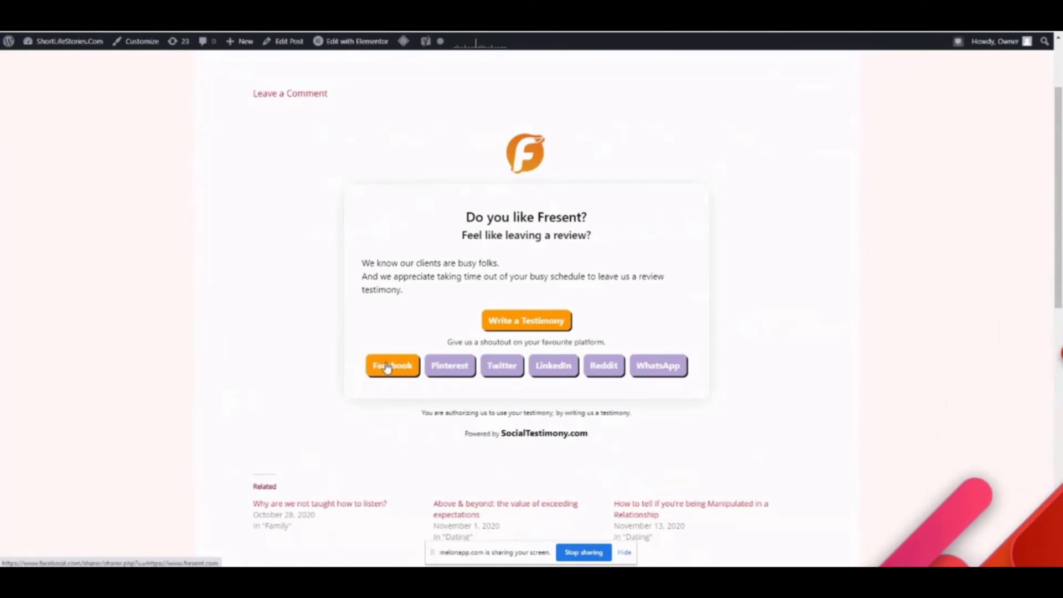
mouse_move(658, 366)
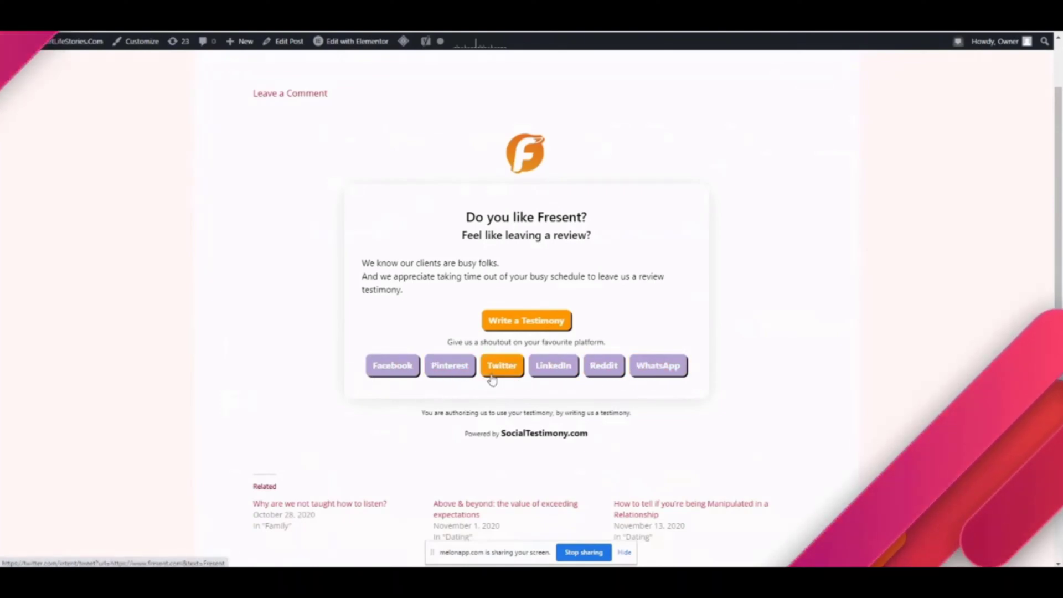
mouse_move(246, 256)
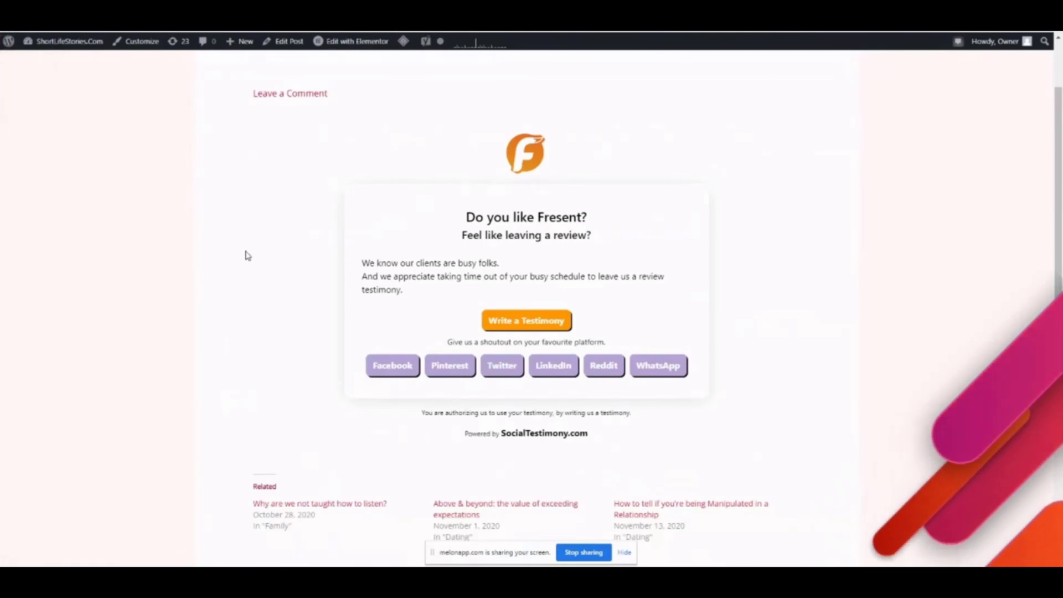